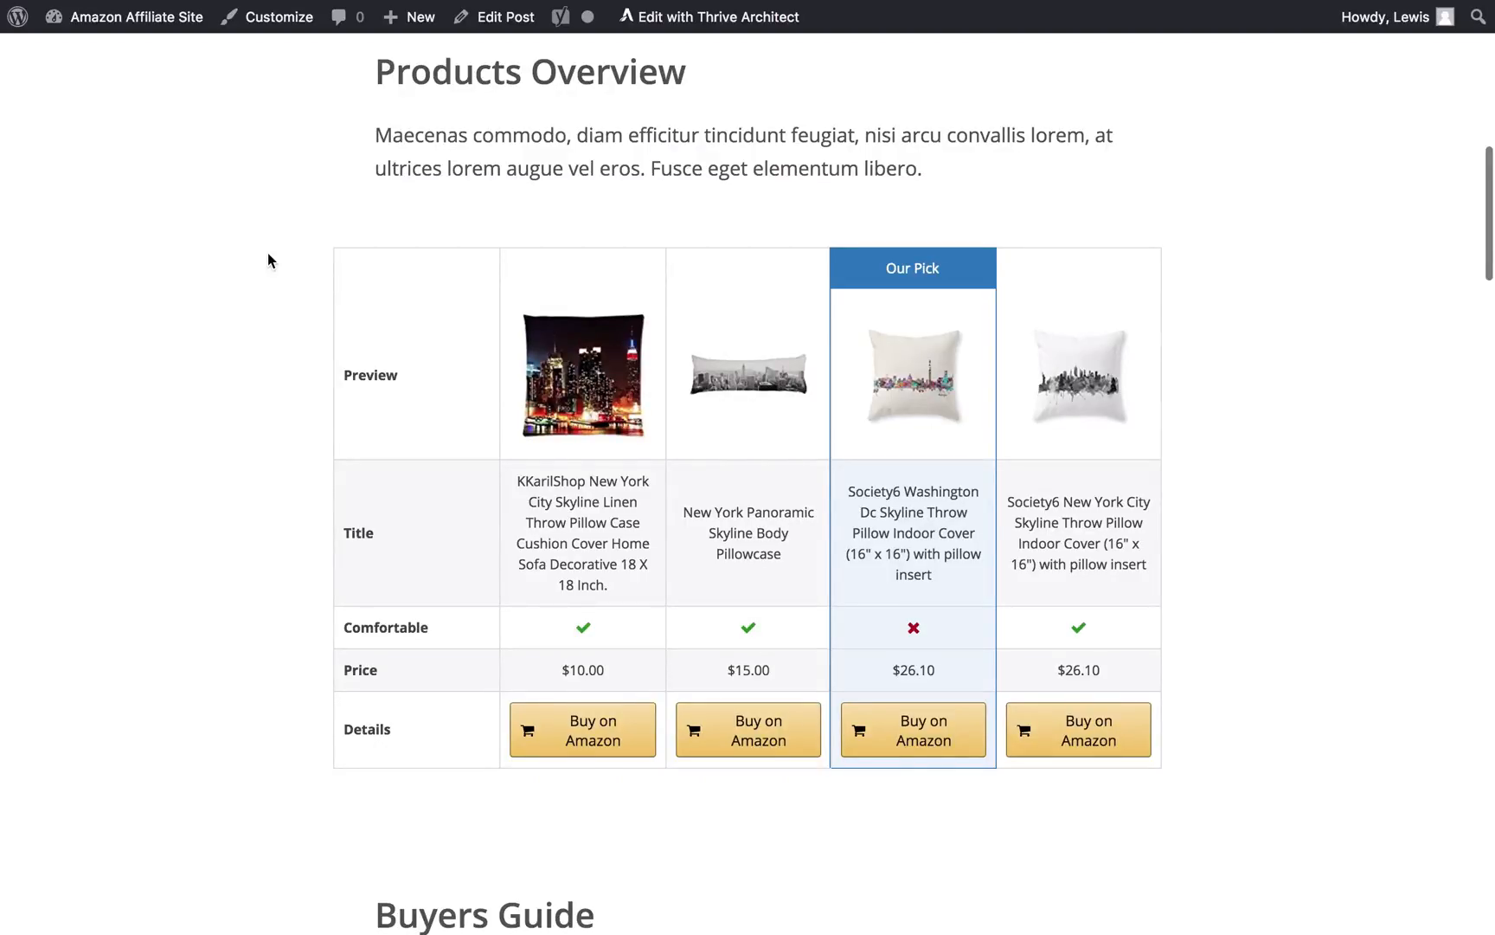
# Step: Go from getaawp.com to the pricing page listing Standard (€39), Business (€99) and Developer (€199)
pyautogui.scroll(-3)
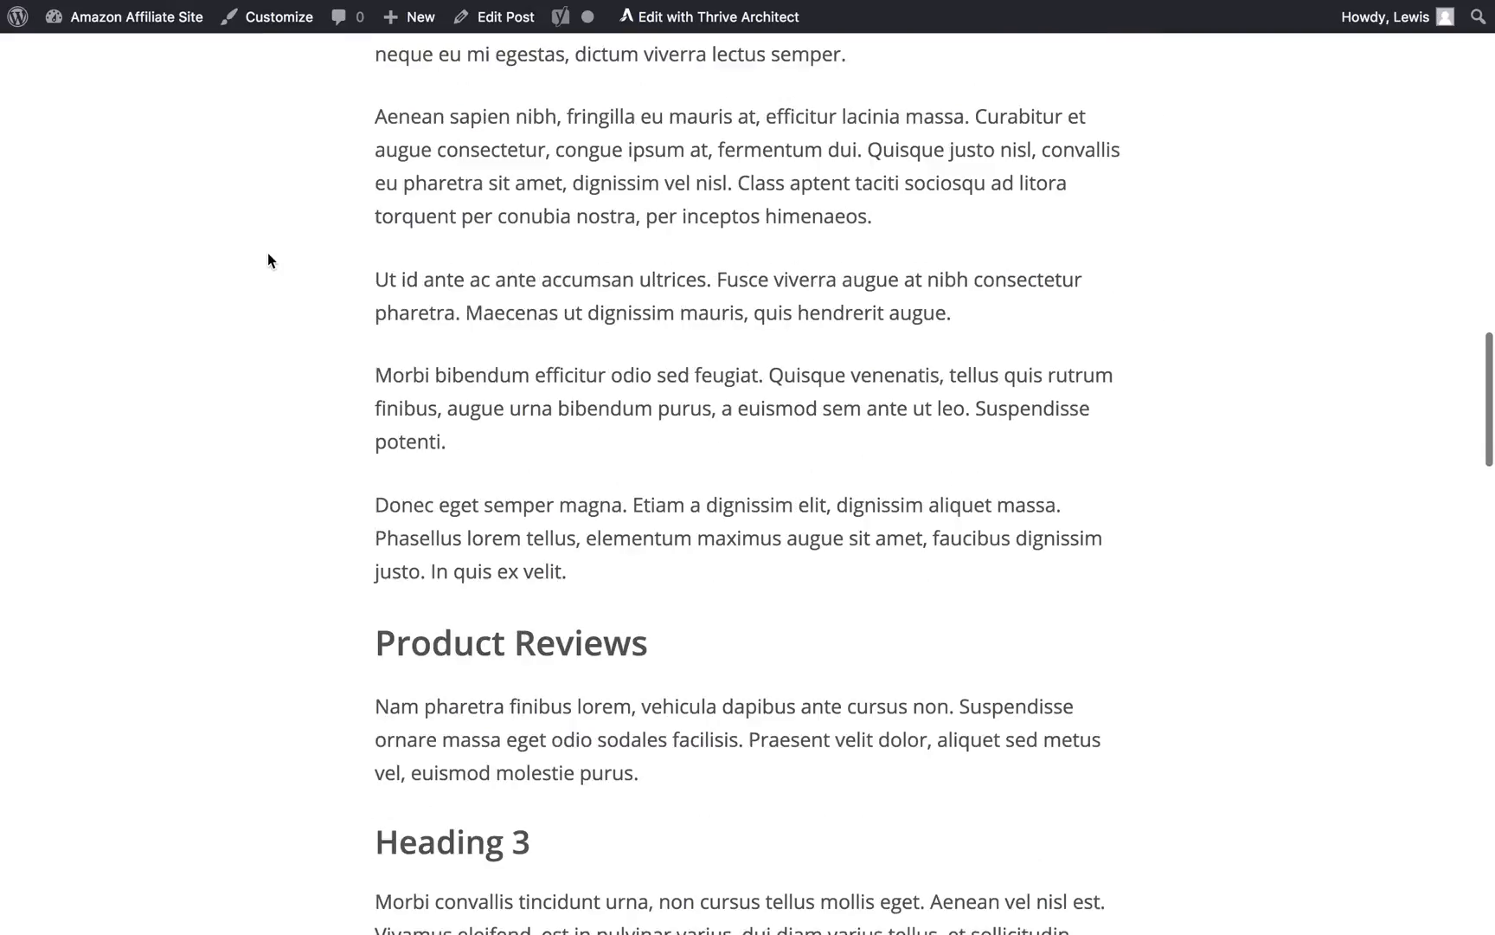
pyautogui.scroll(-3)
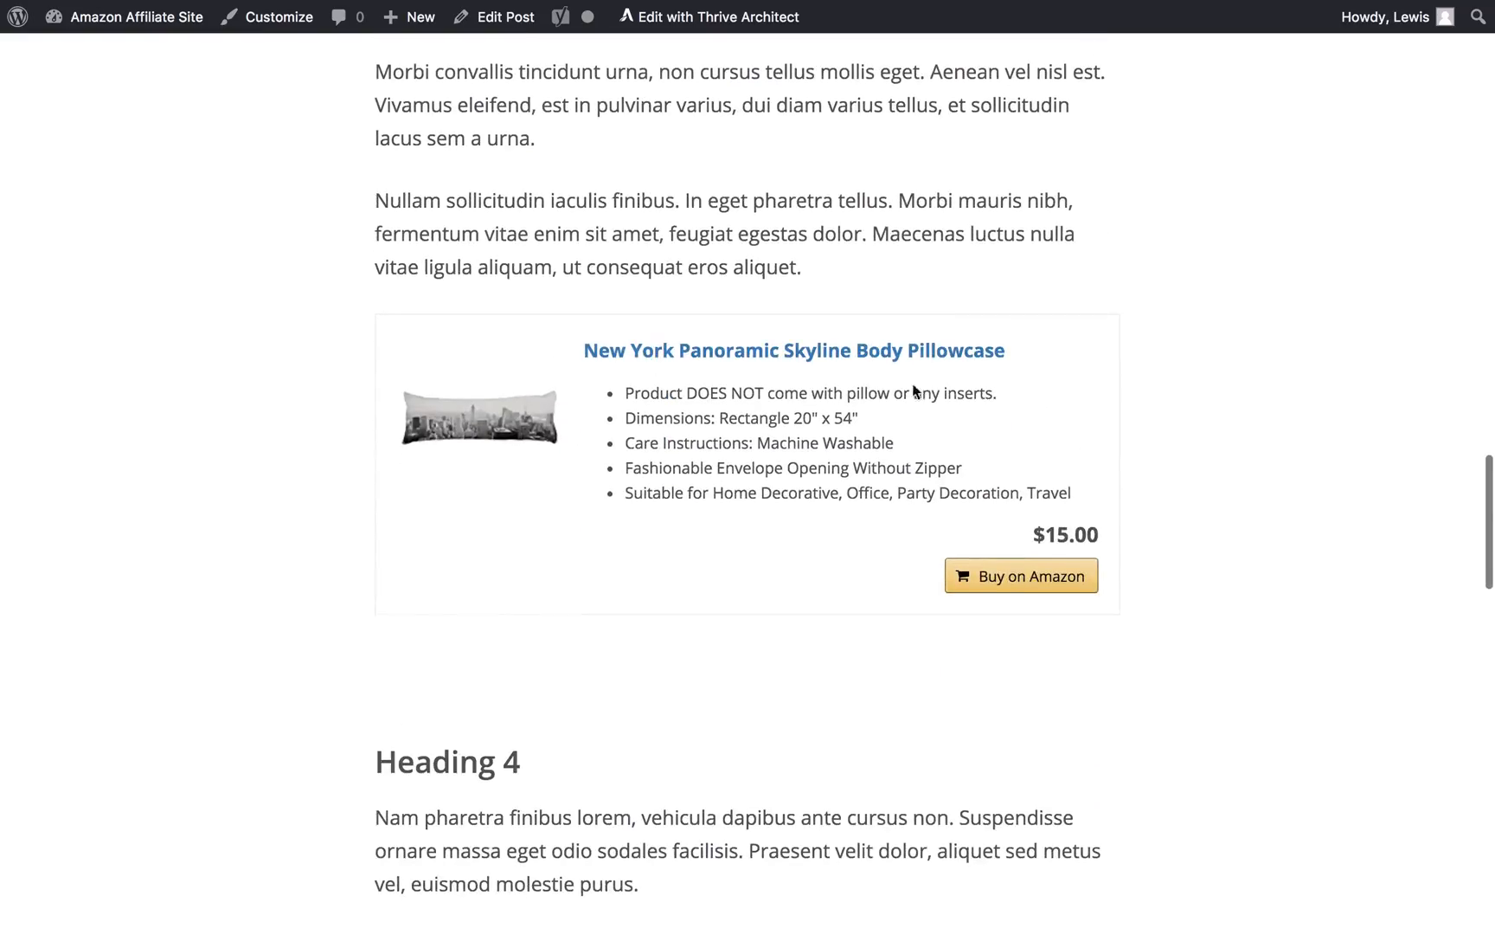
pyautogui.moveTo(1334, 500)
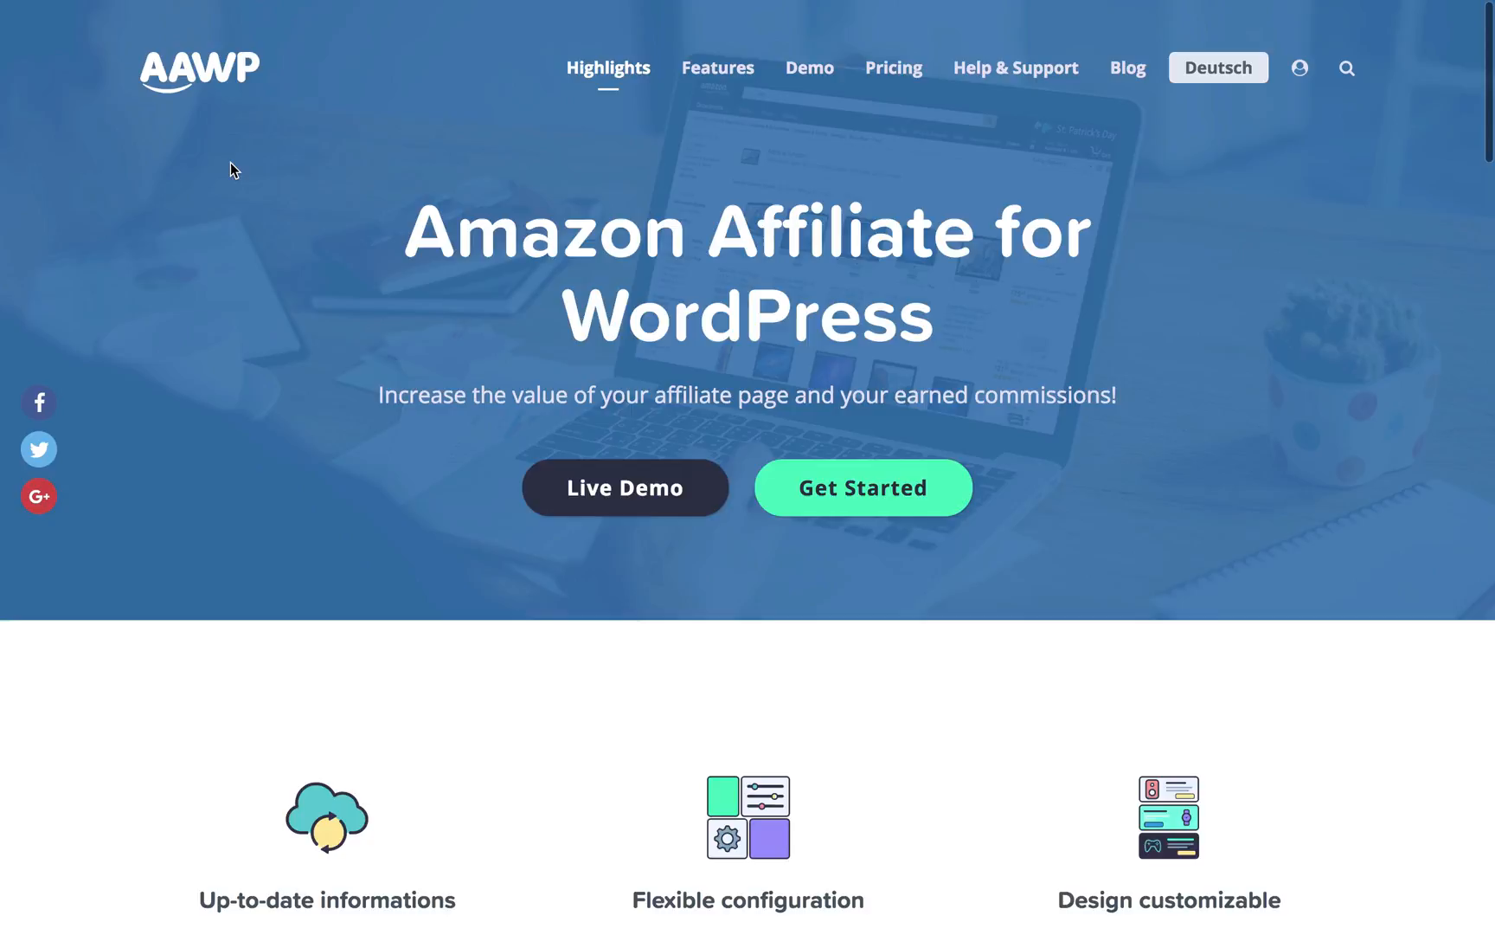
pyautogui.moveTo(371, 115)
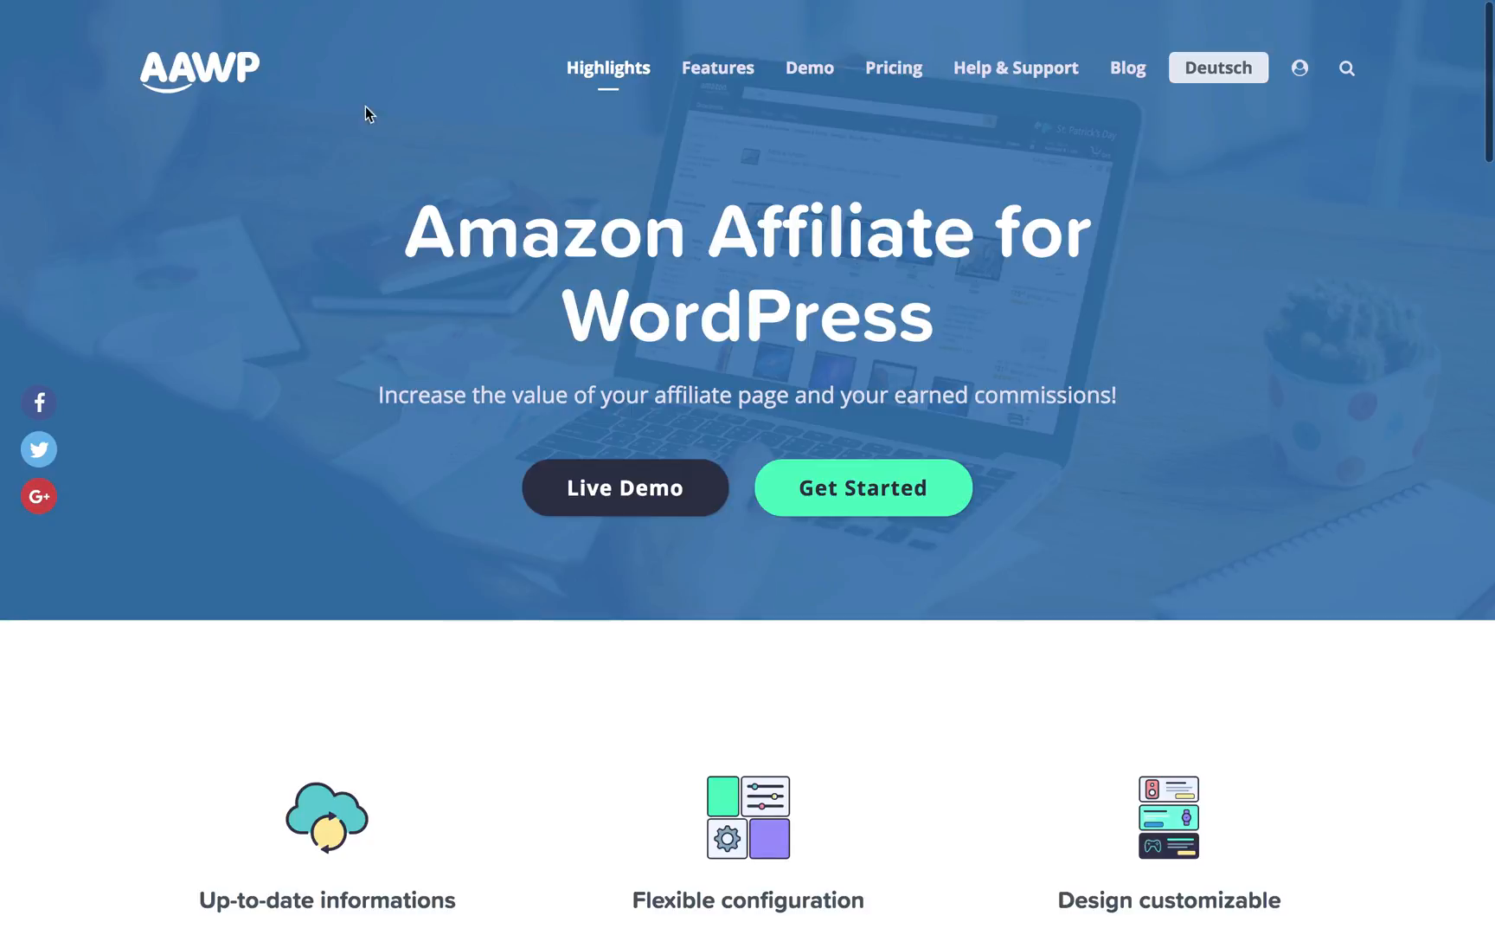
pyautogui.moveTo(862, 497)
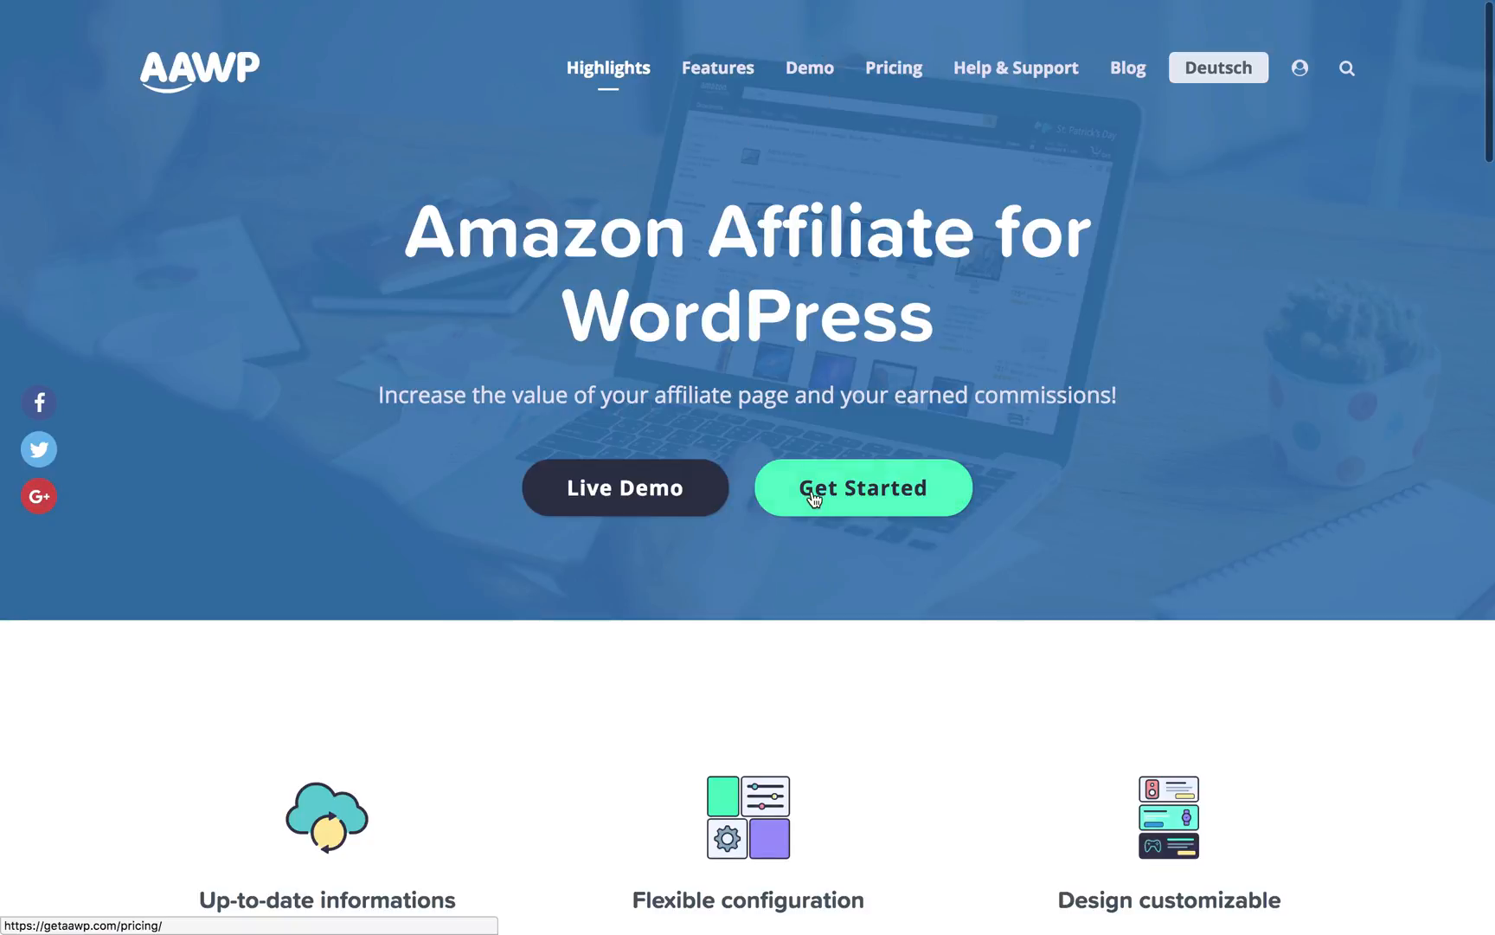
pyautogui.click(861, 488)
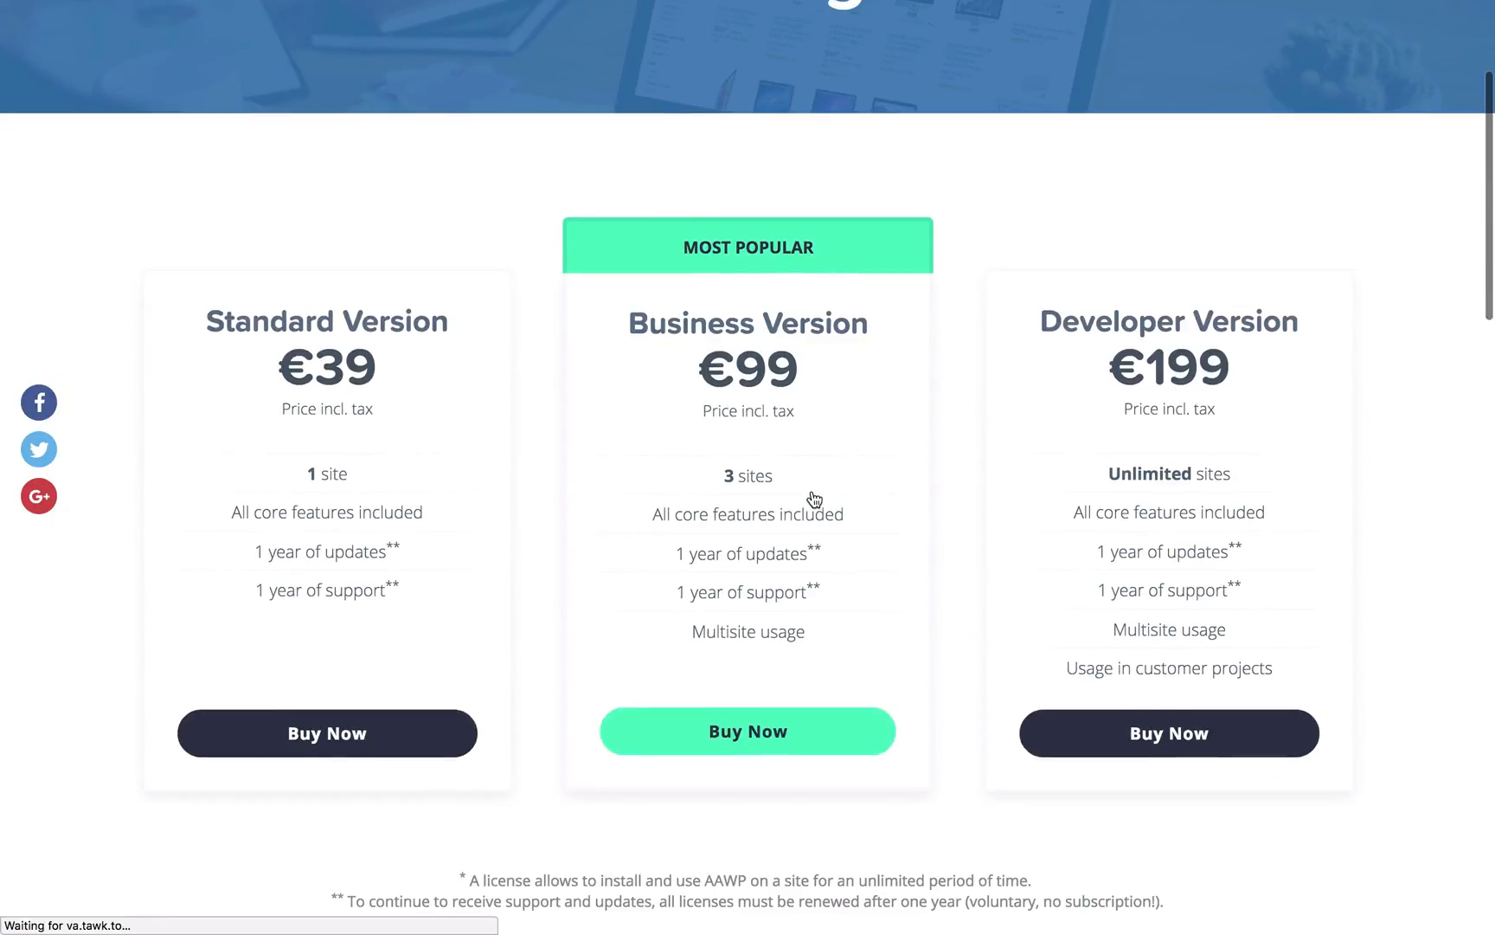
pyautogui.scroll(-3)
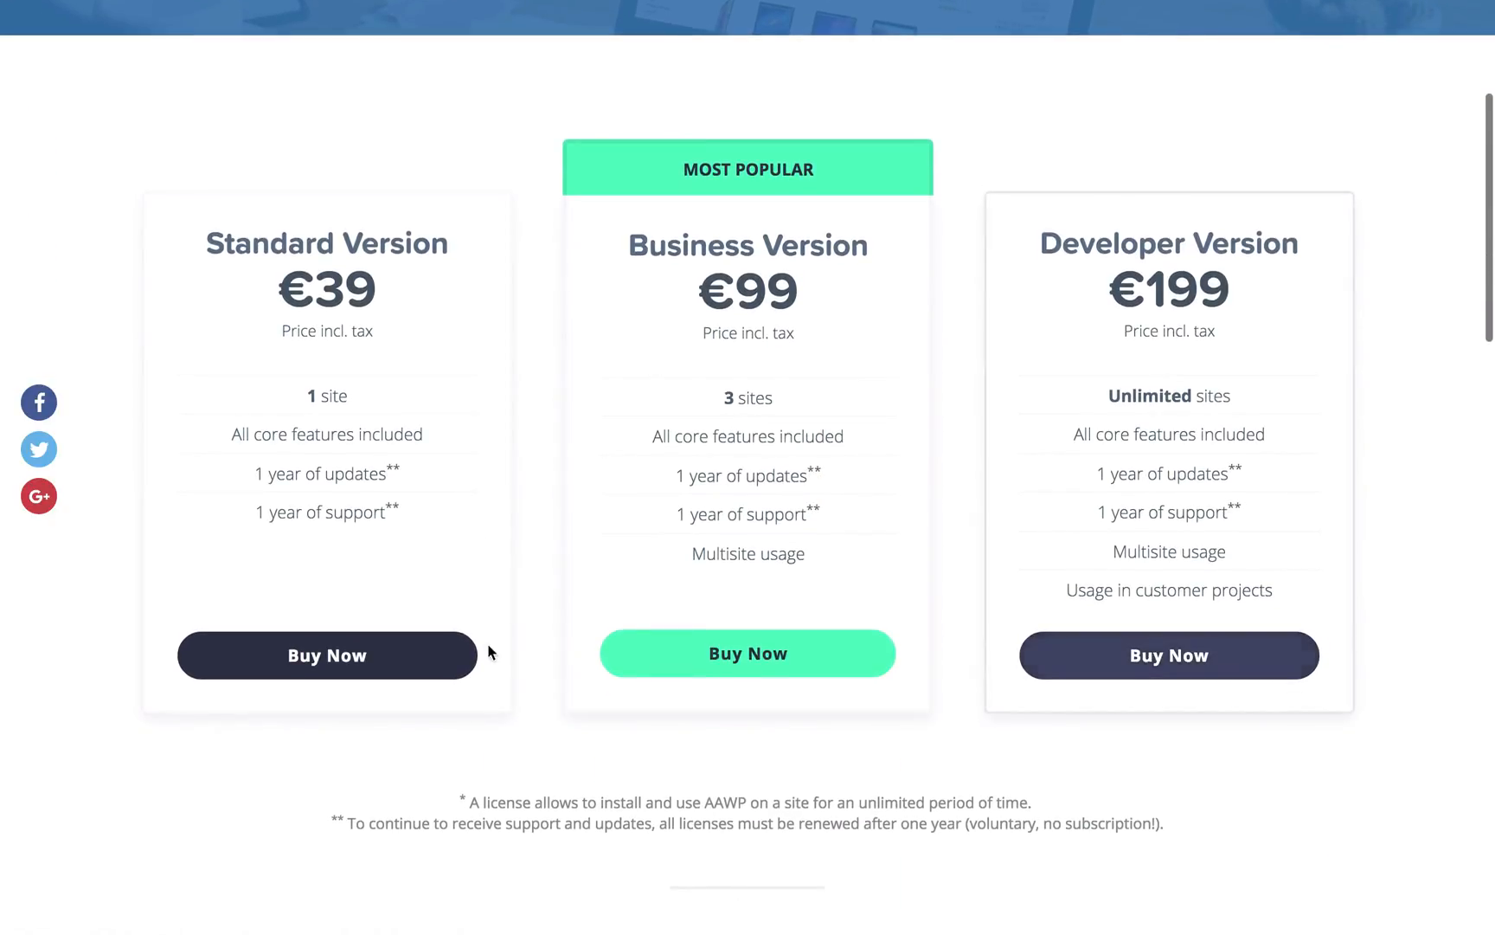
pyautogui.moveTo(663, 764)
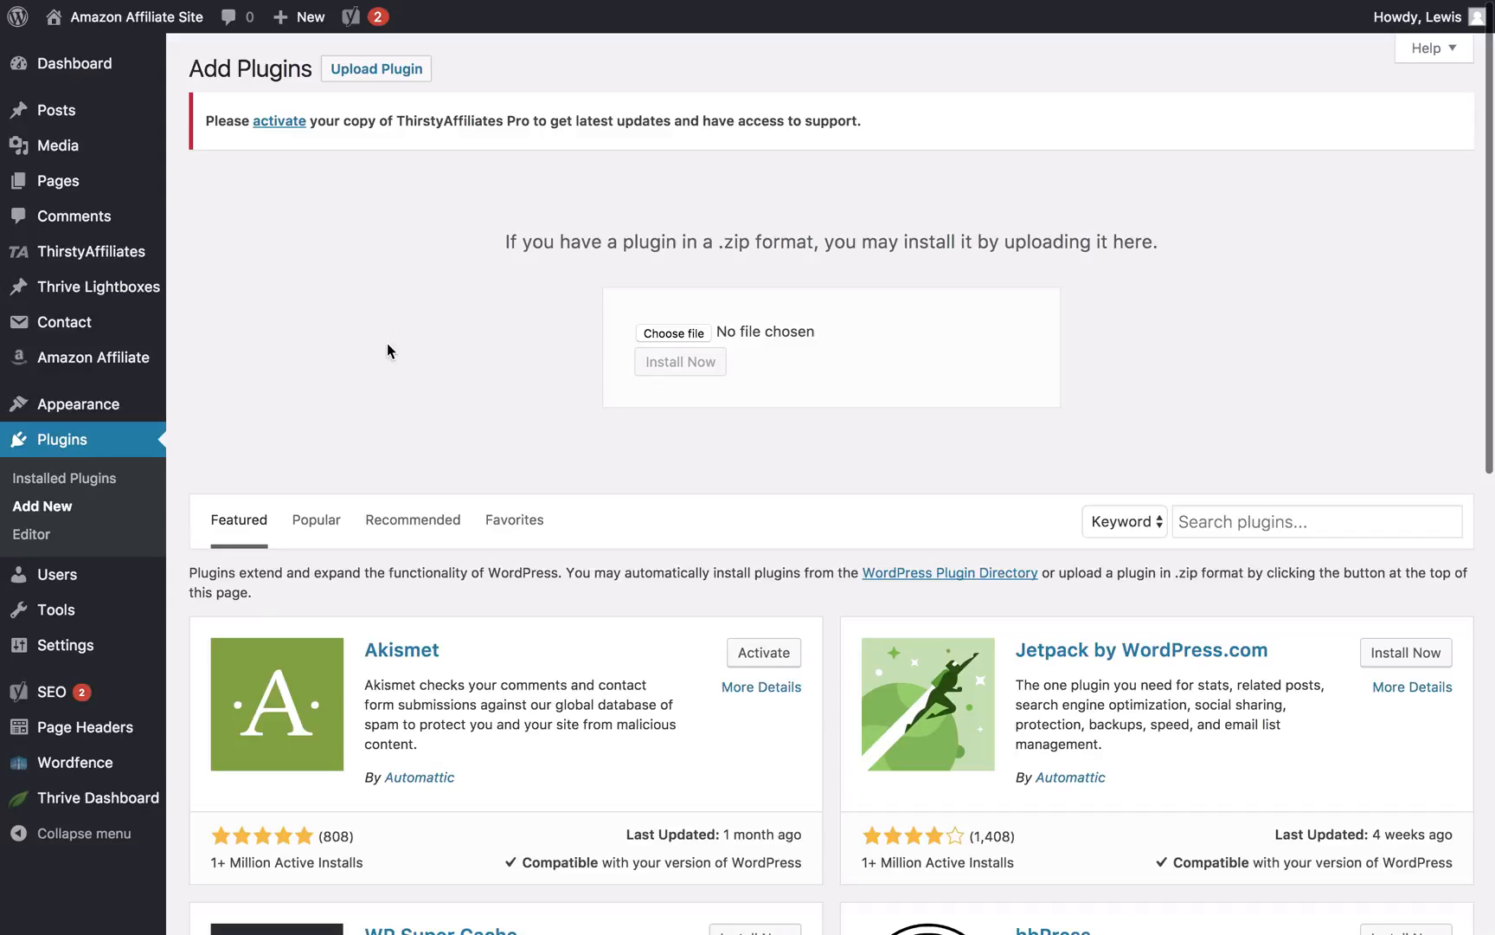
pyautogui.moveTo(64, 439)
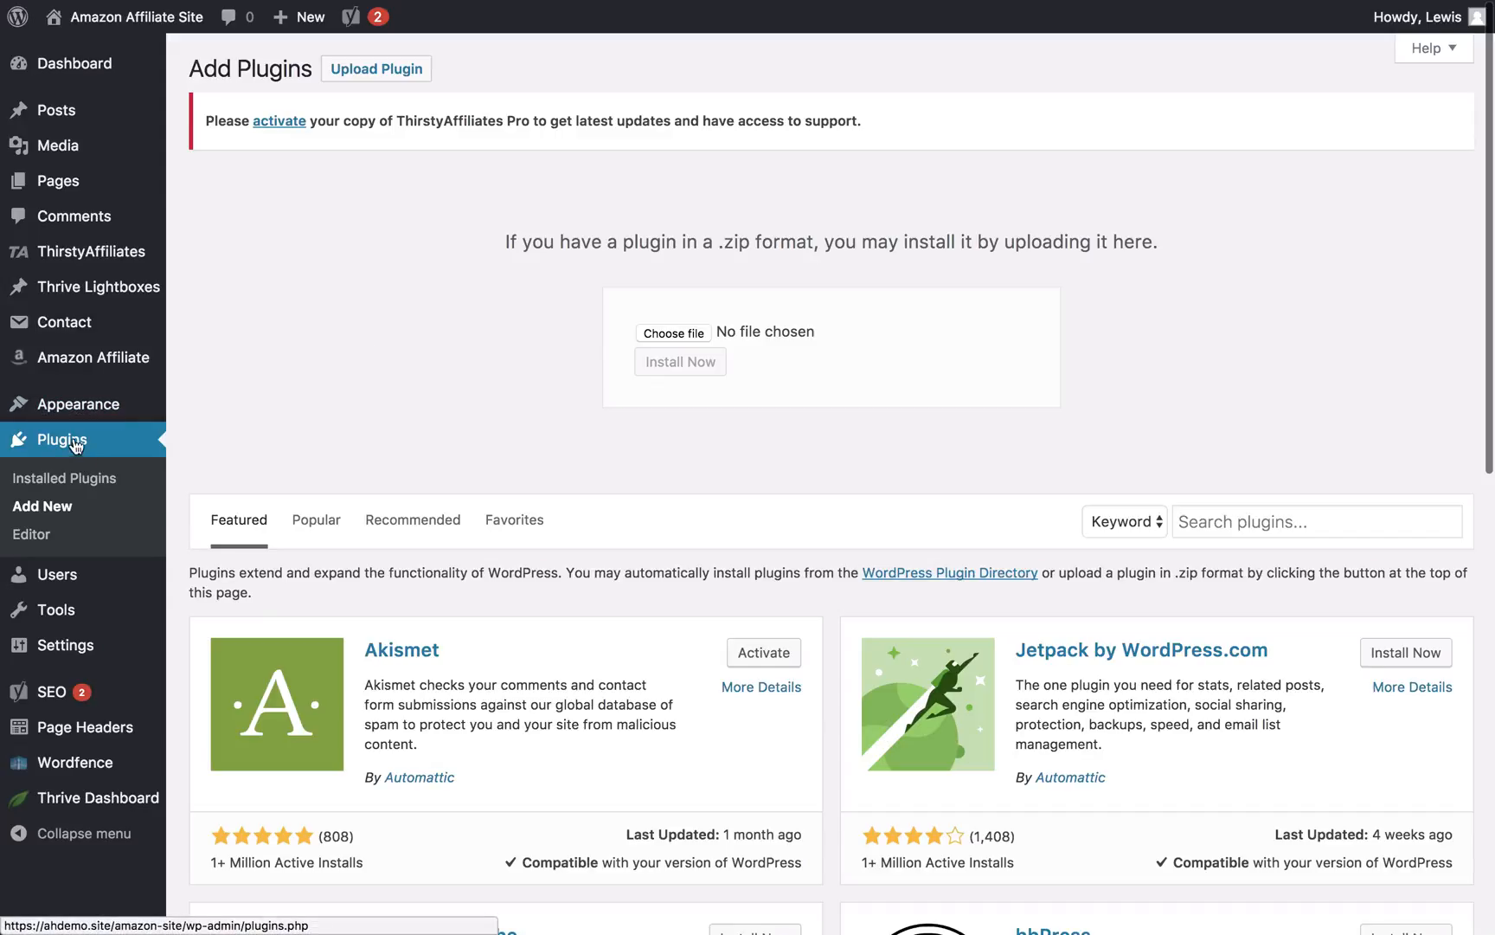
pyautogui.moveTo(673, 333)
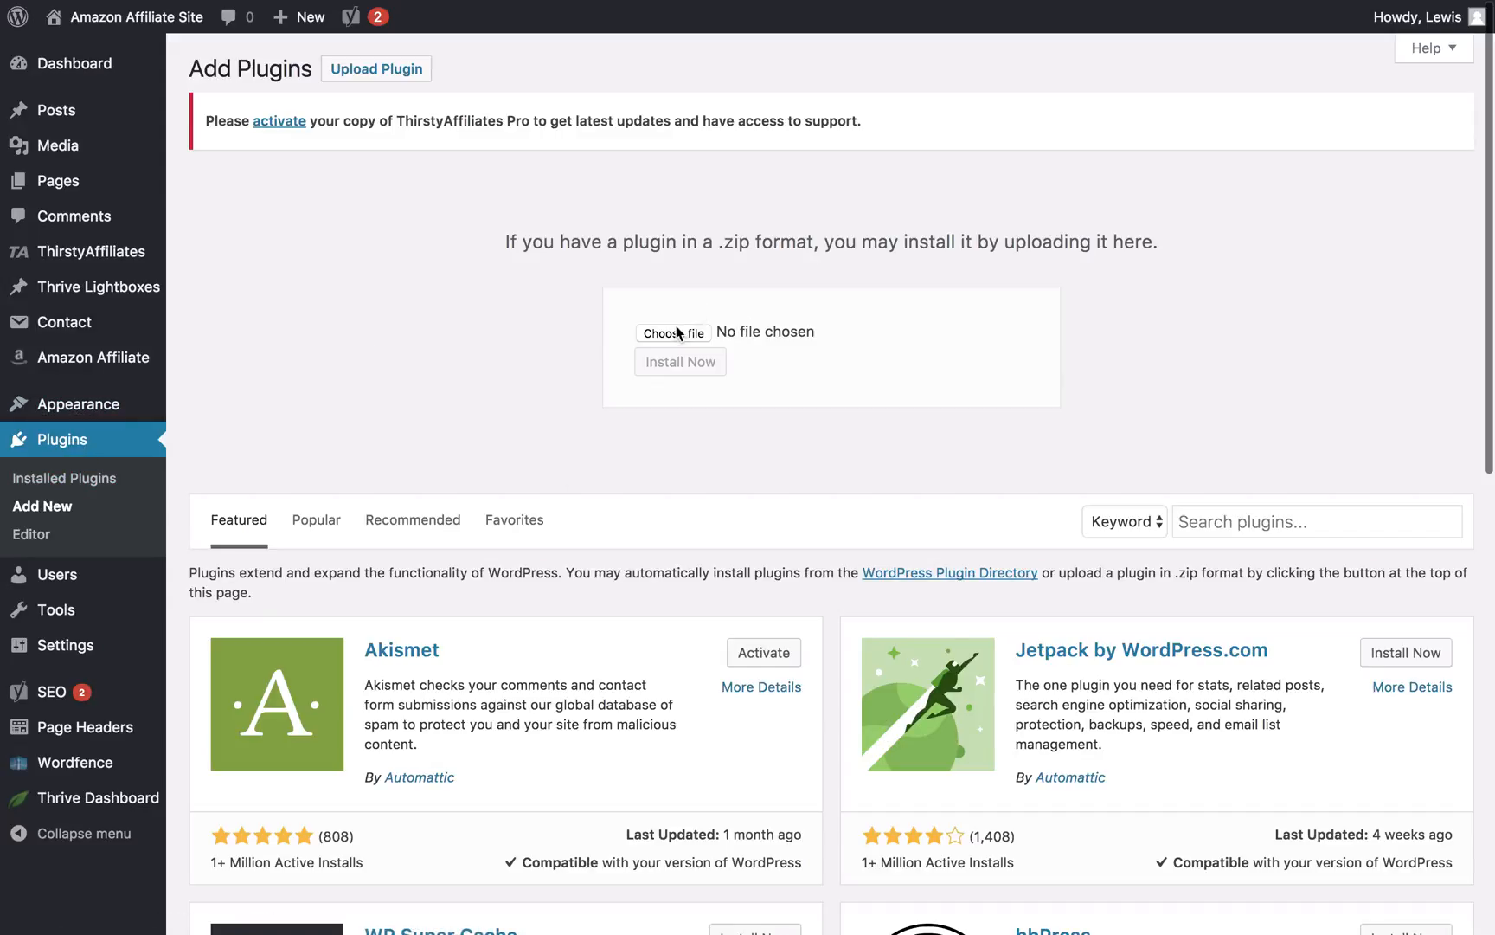
pyautogui.moveTo(467, 466)
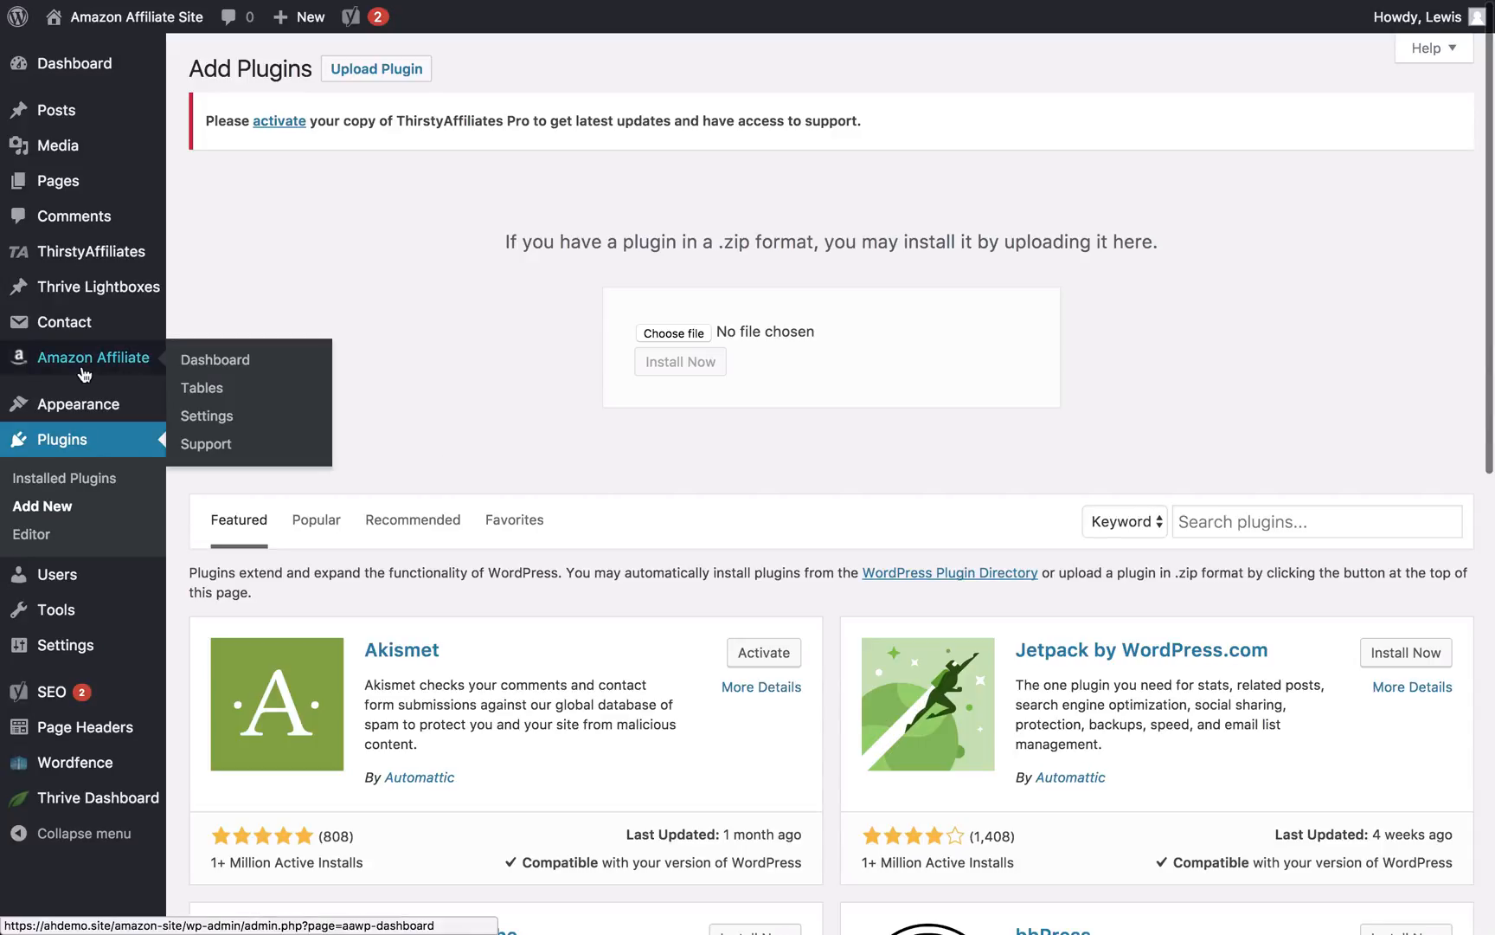
# Step: Bring up the Amazon Affiliate (AAWP) Settings page with its activated licence section
pyautogui.click(206, 416)
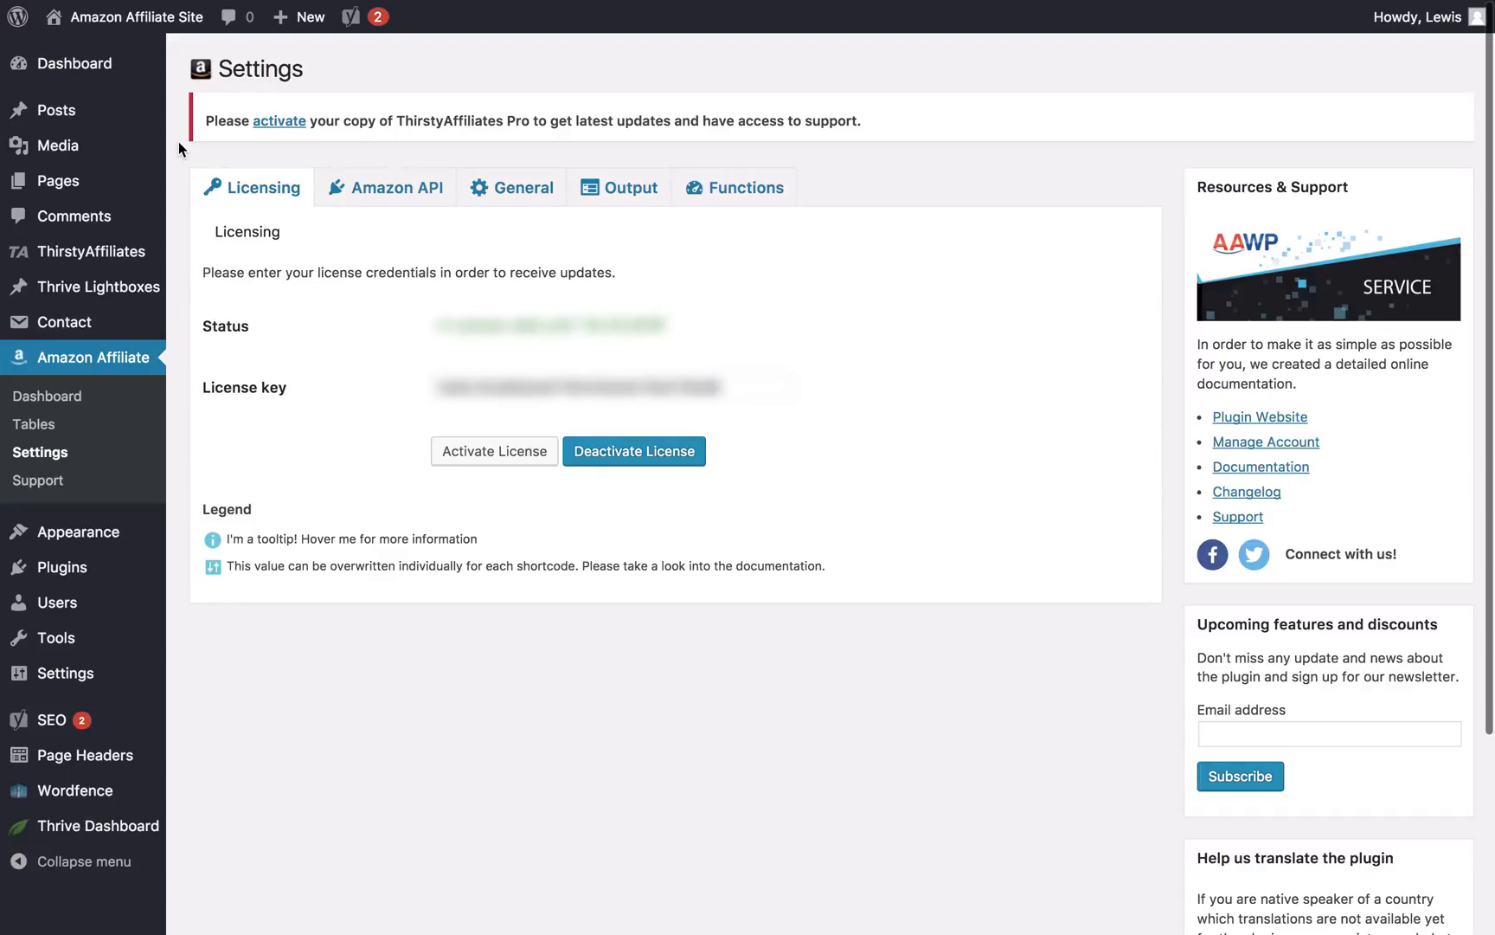
pyautogui.moveTo(384, 187)
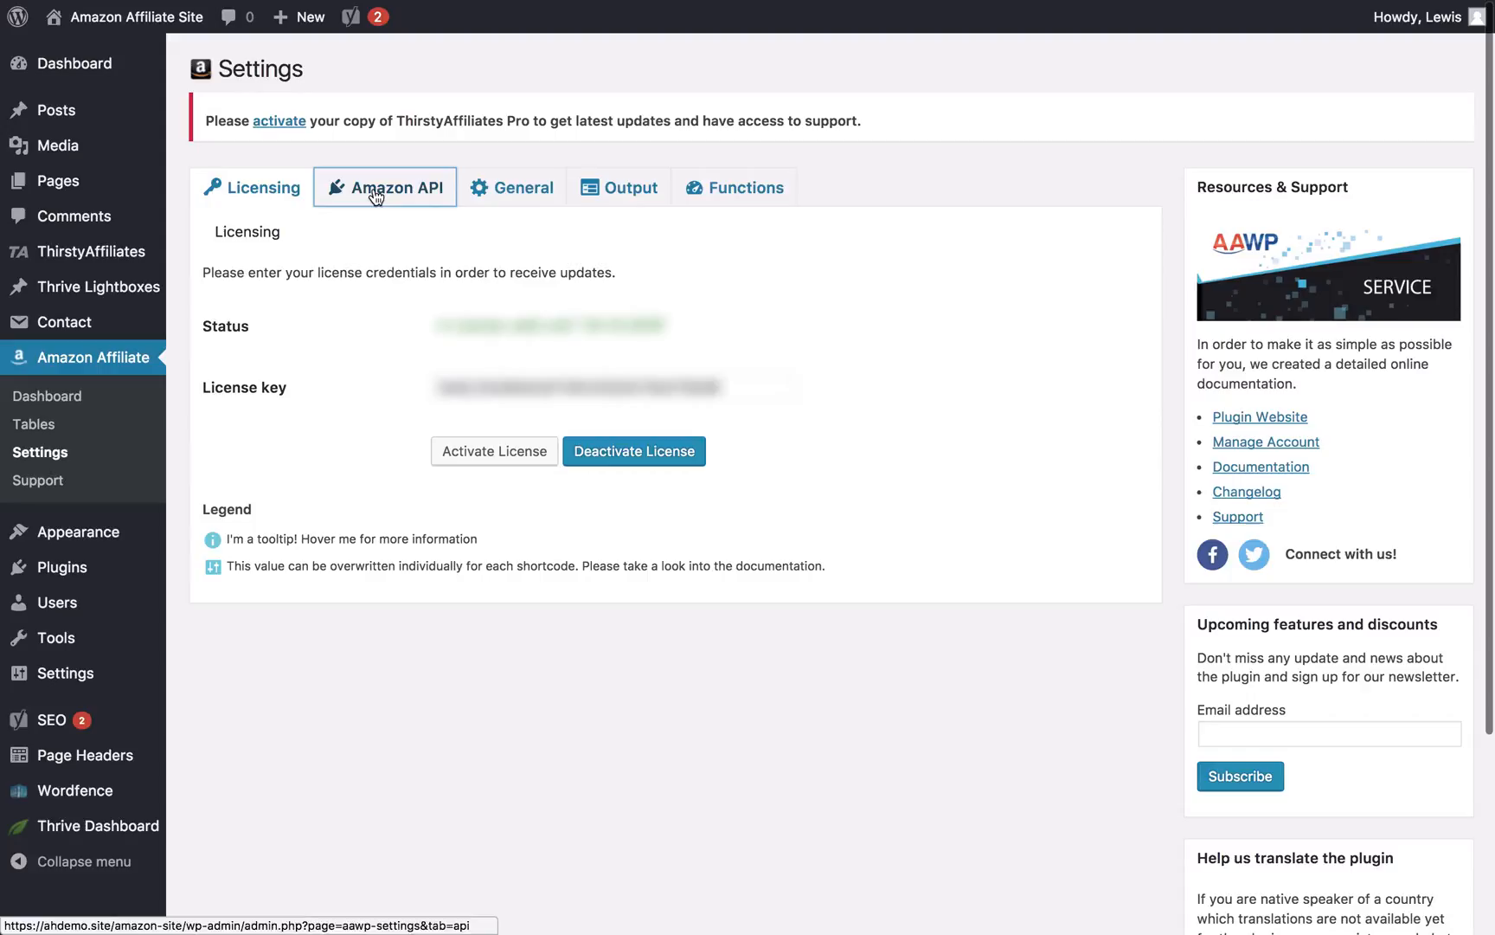
# Step: Check the Amazon API tab shows connected, then list the saved tables ('Skyline Pillows')
pyautogui.click(384, 187)
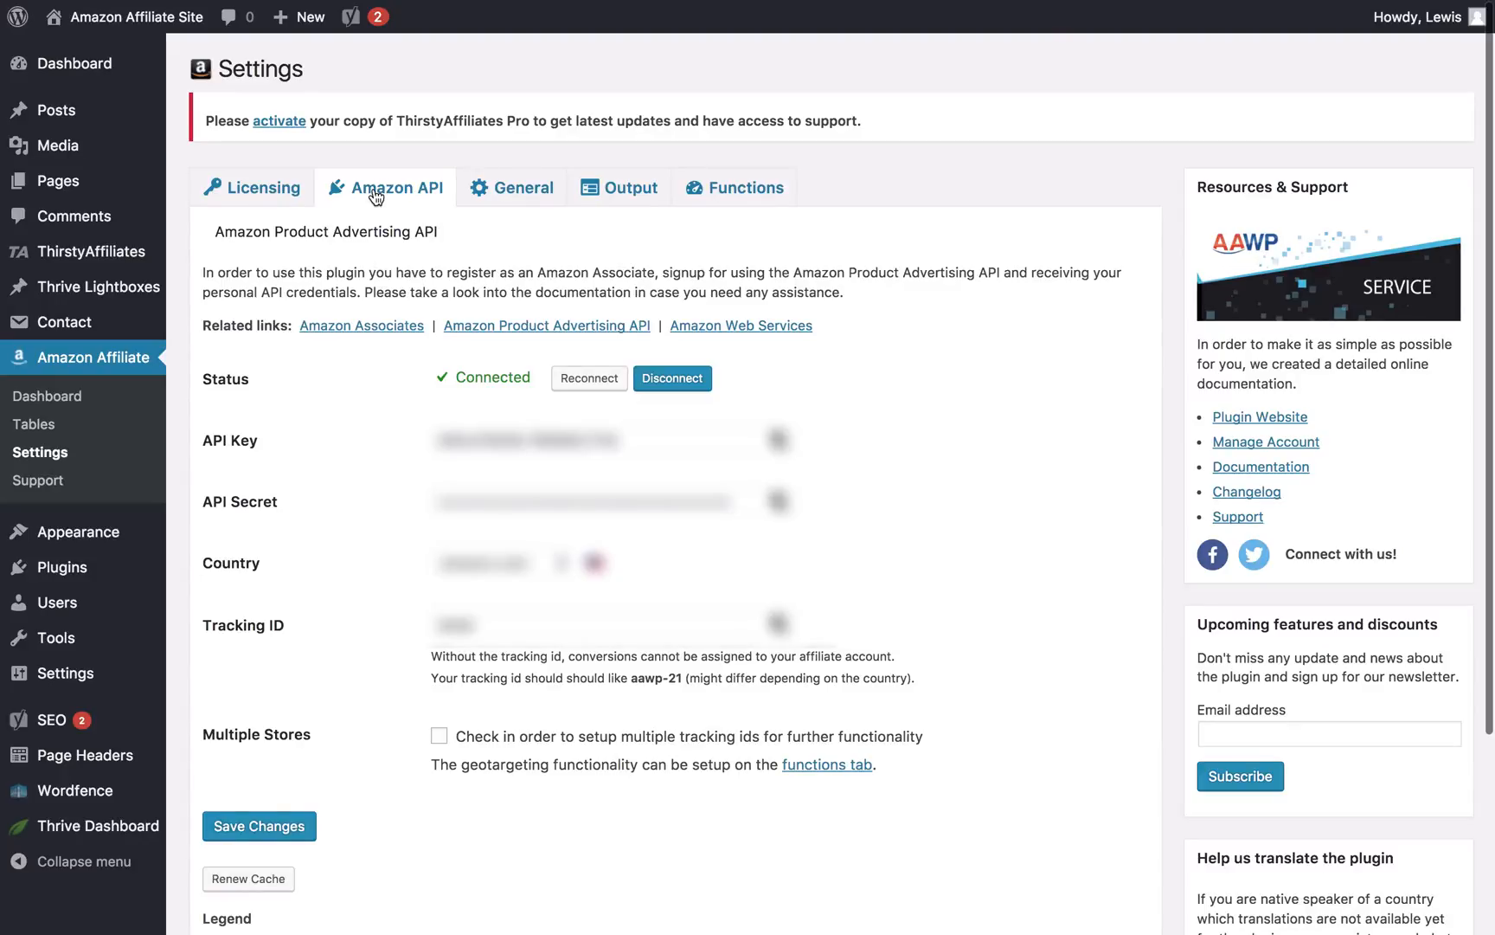
pyautogui.moveTo(33, 424)
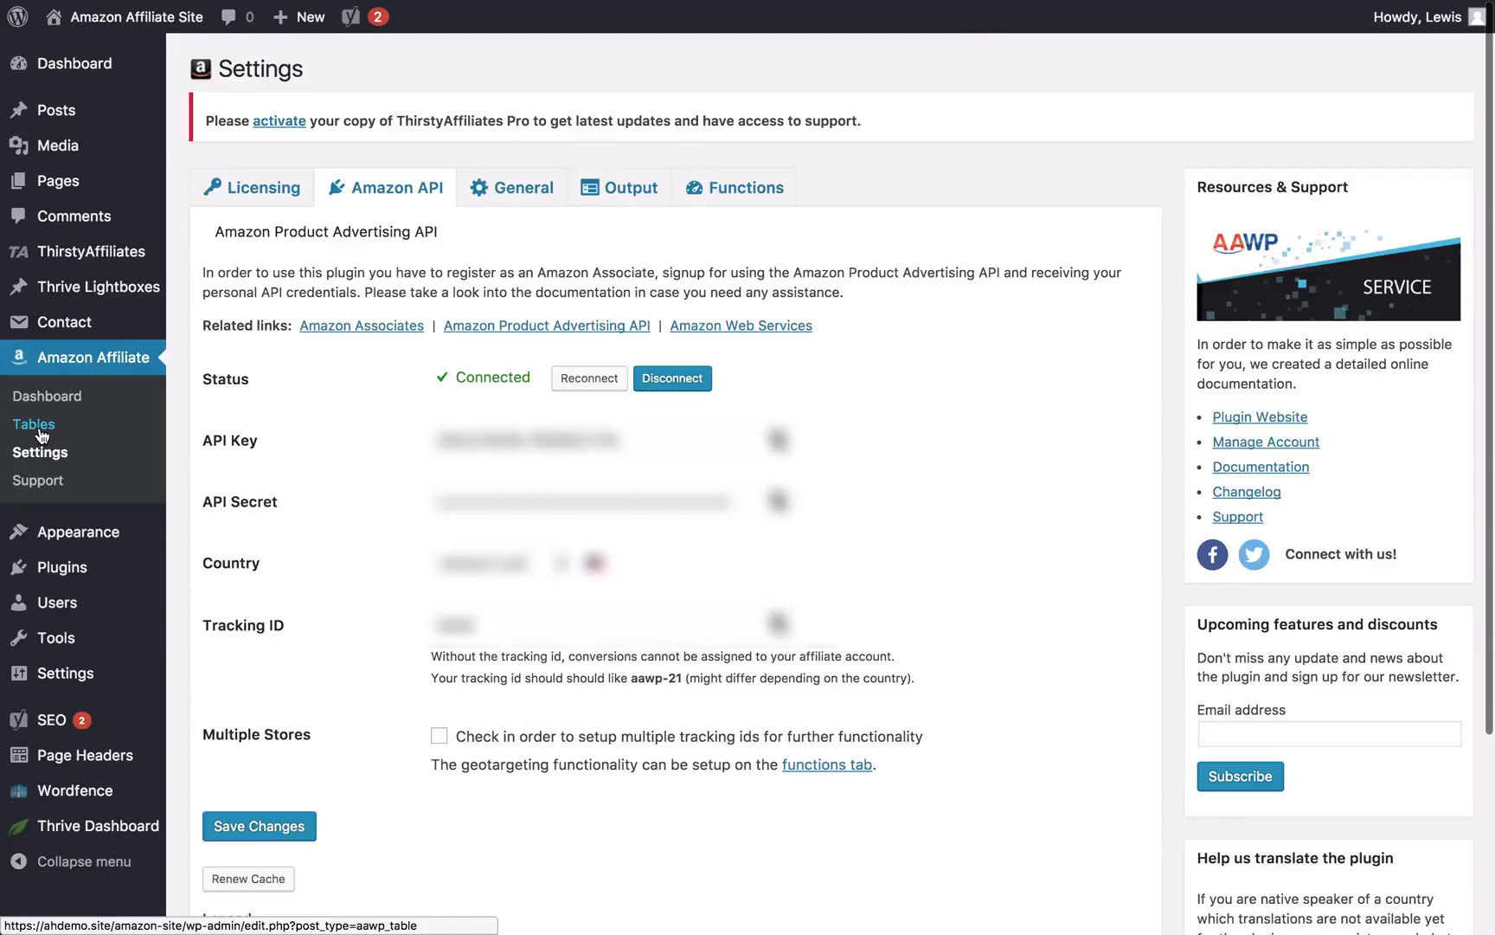
pyautogui.click(35, 424)
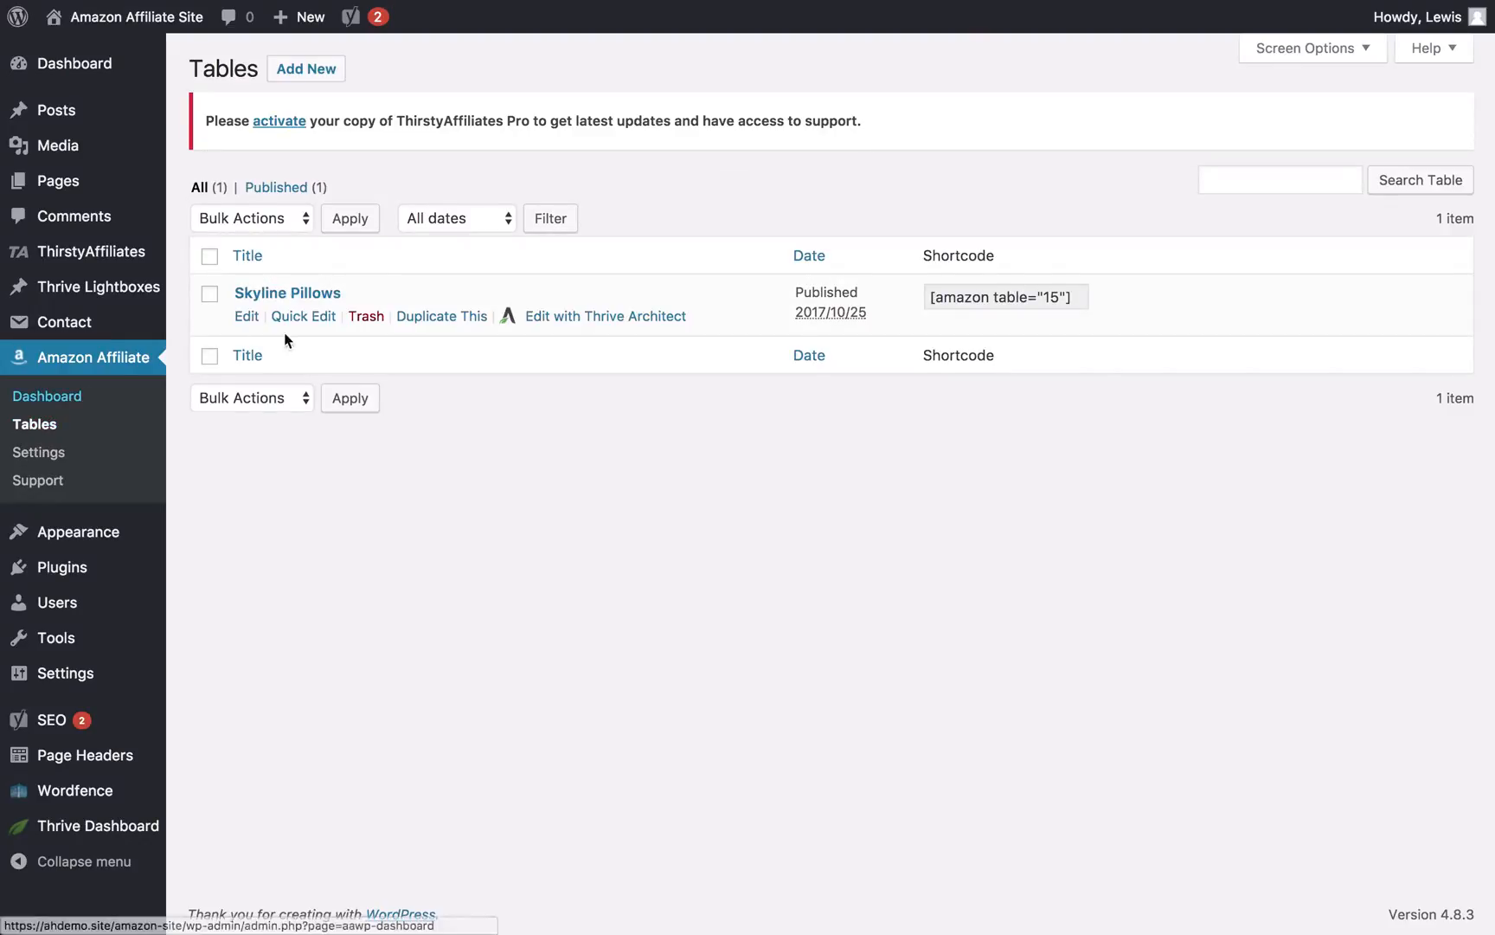
pyautogui.click(246, 316)
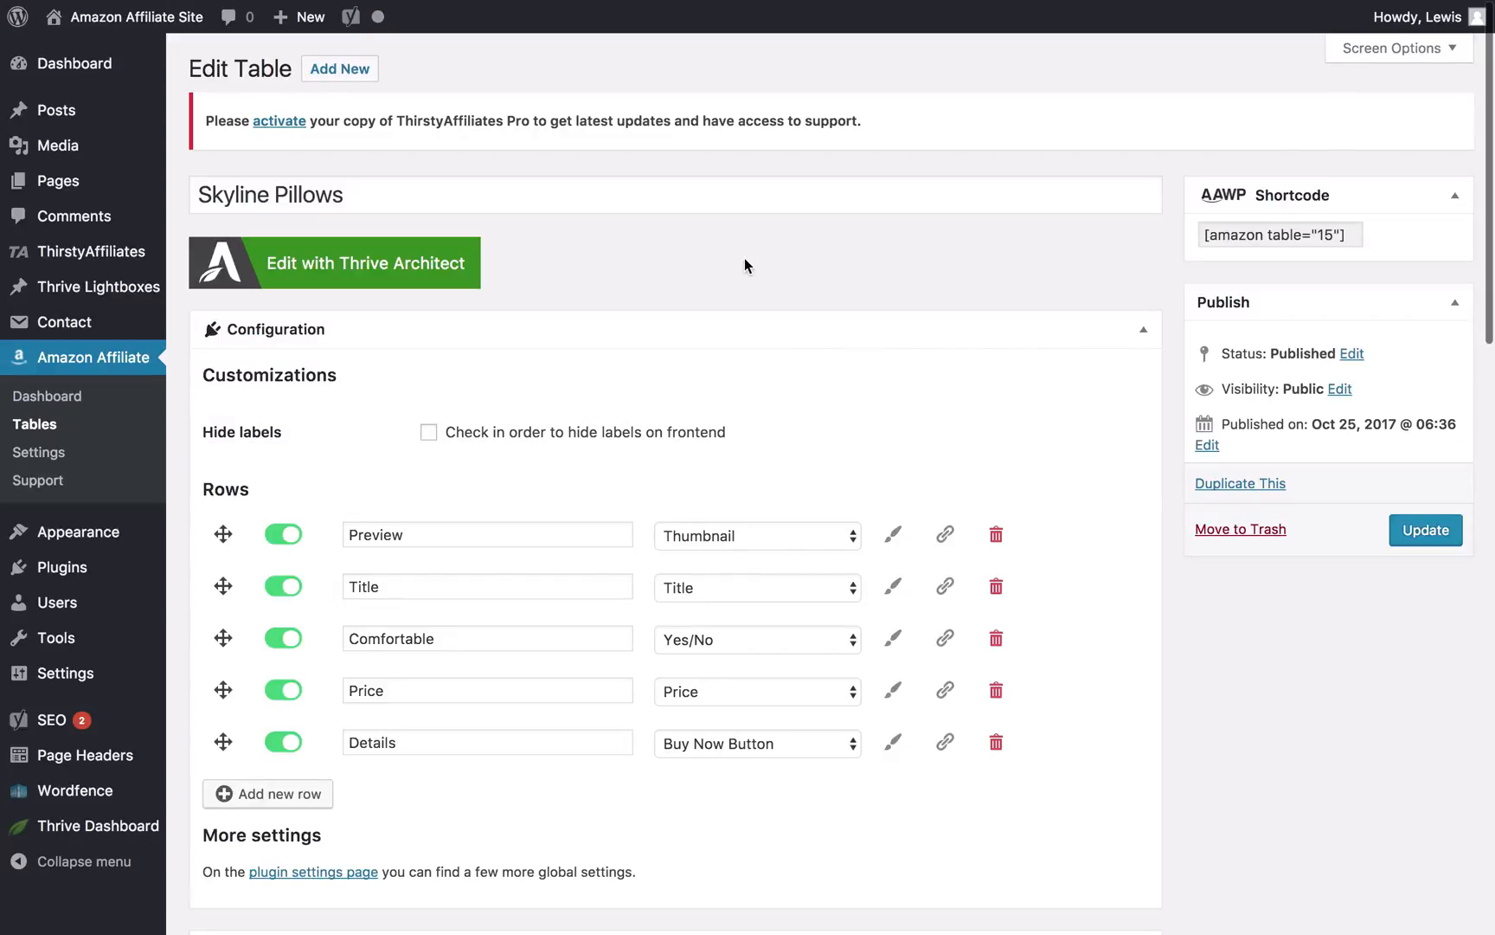
pyautogui.scroll(-3)
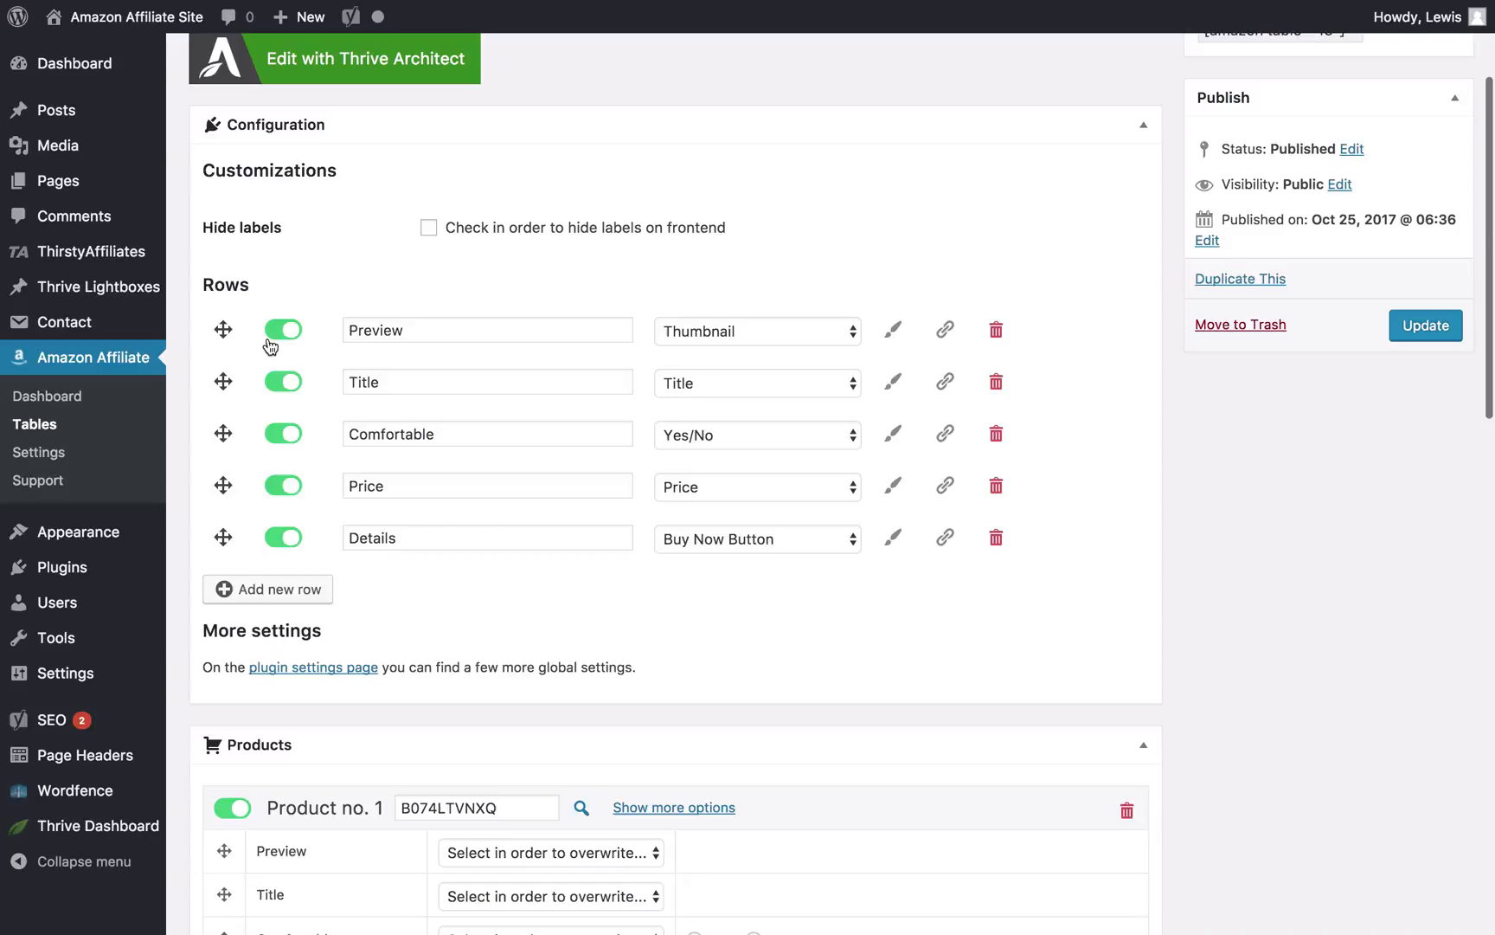
pyautogui.moveTo(493, 296)
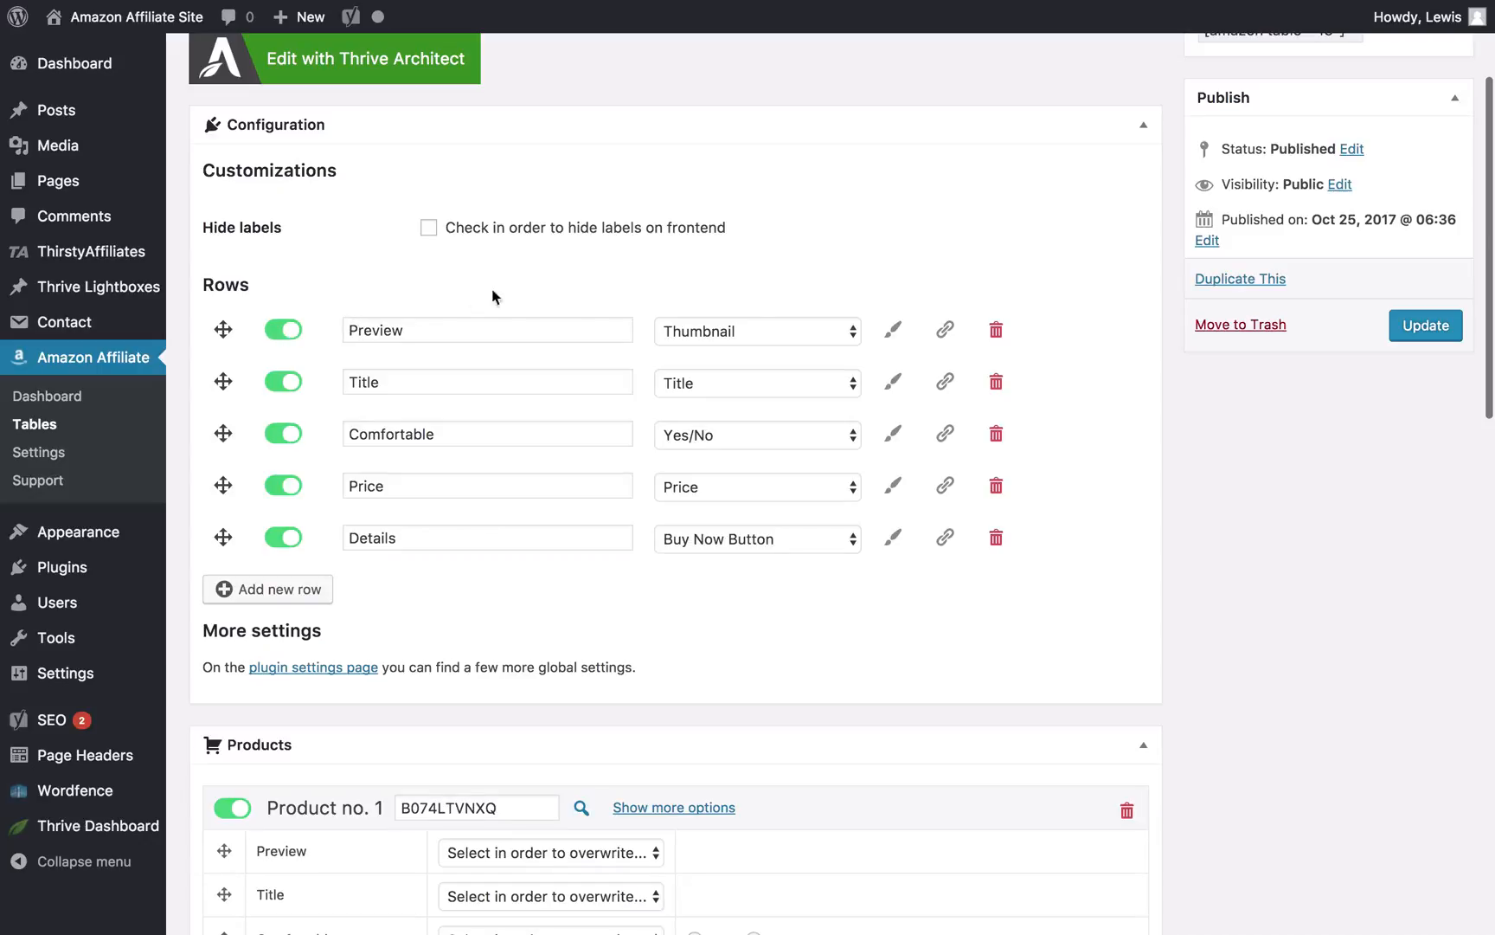
pyautogui.moveTo(709, 332)
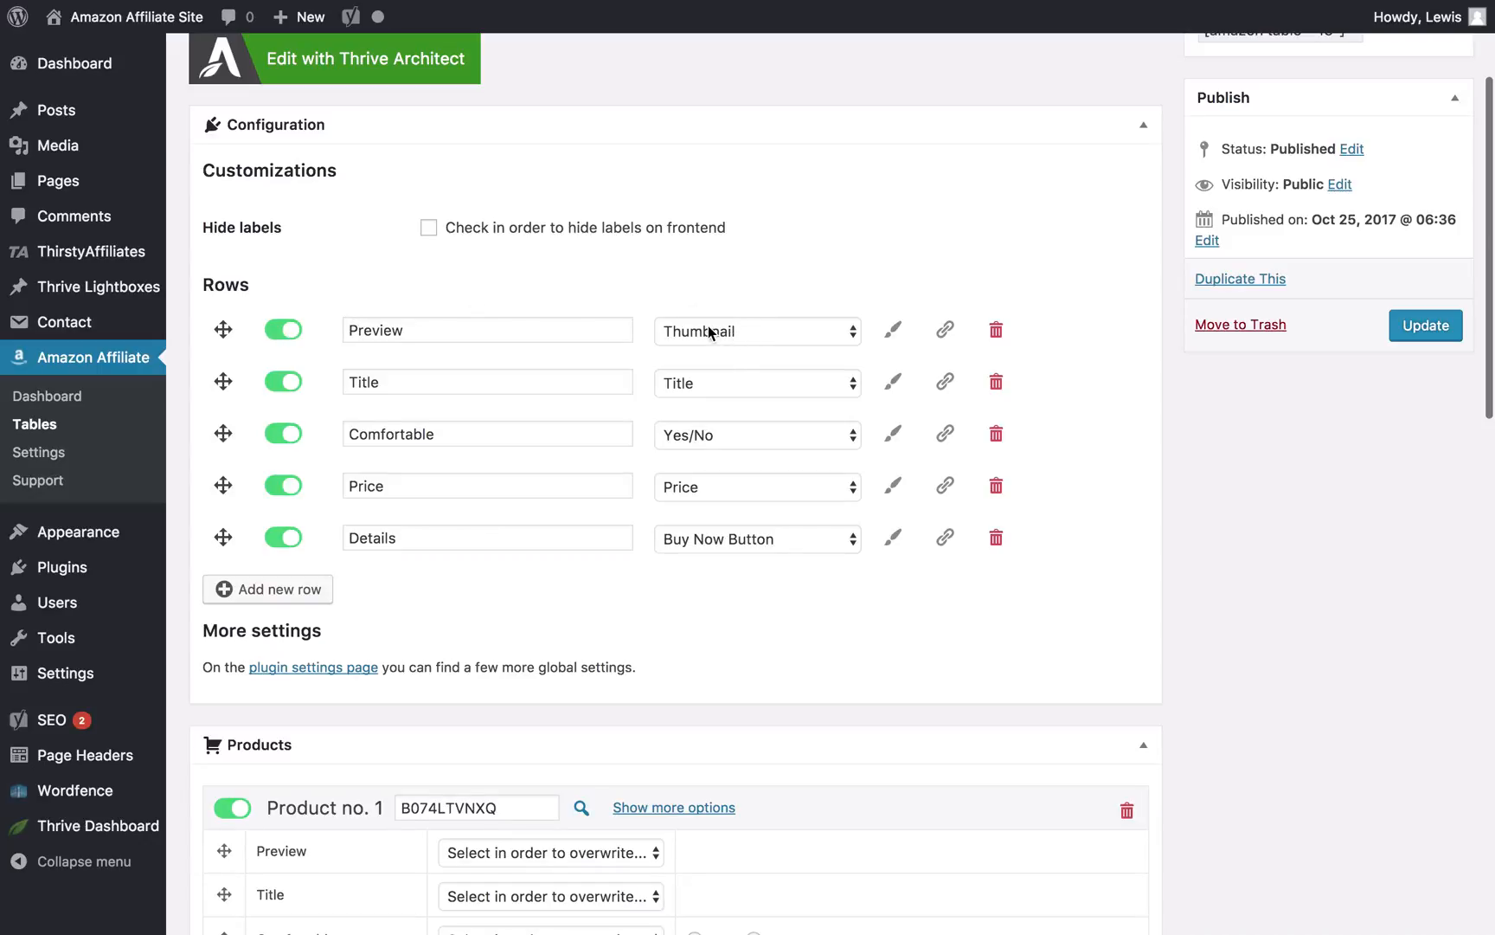
pyautogui.moveTo(680, 391)
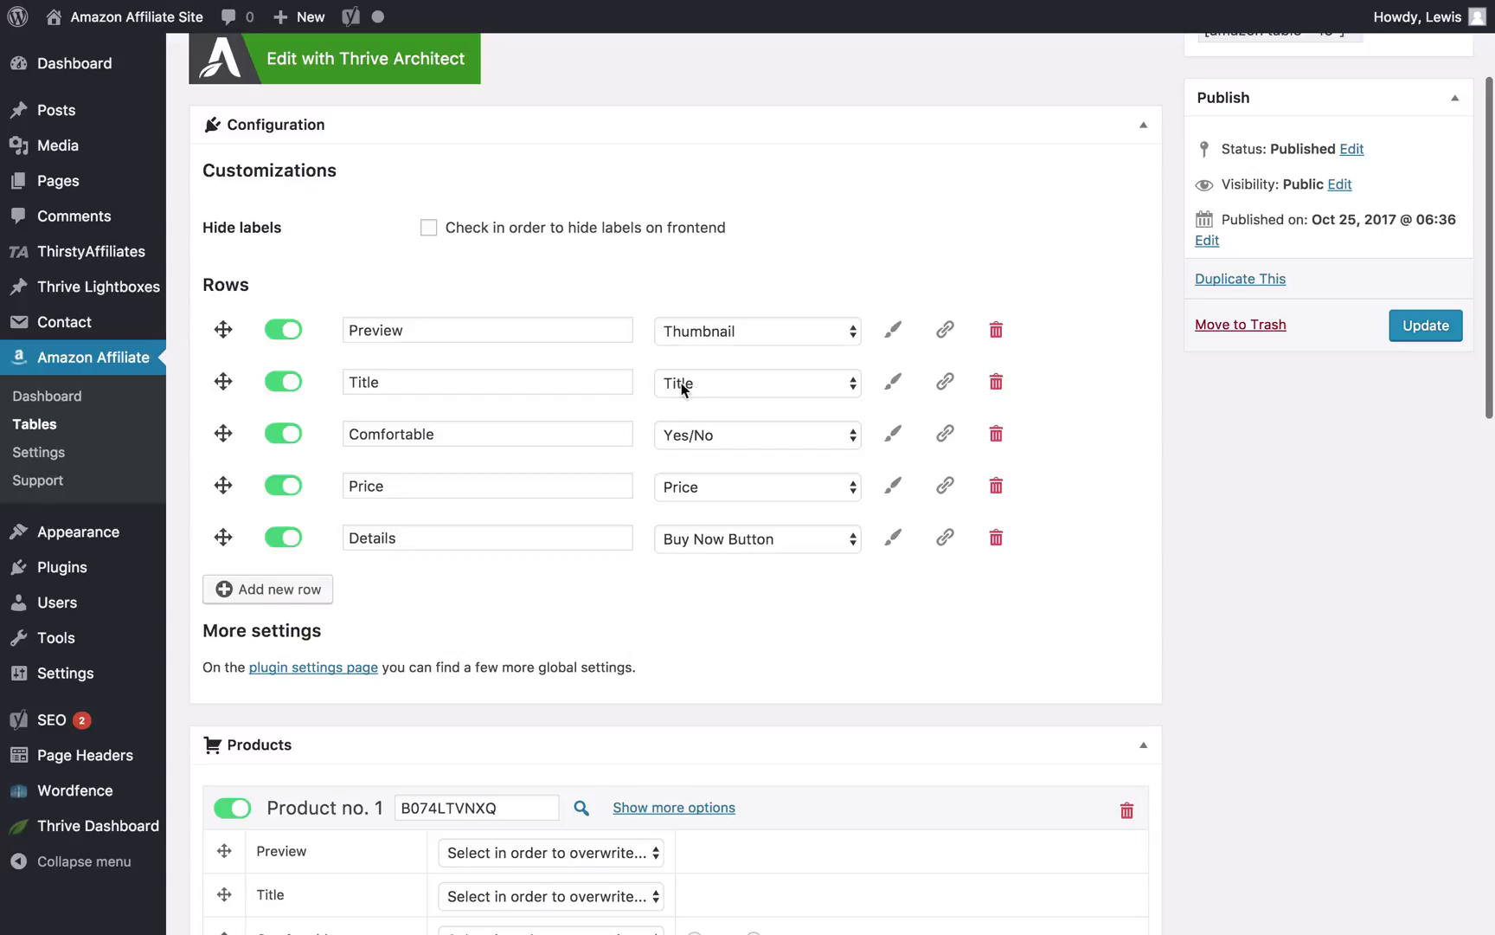
pyautogui.moveTo(734, 437)
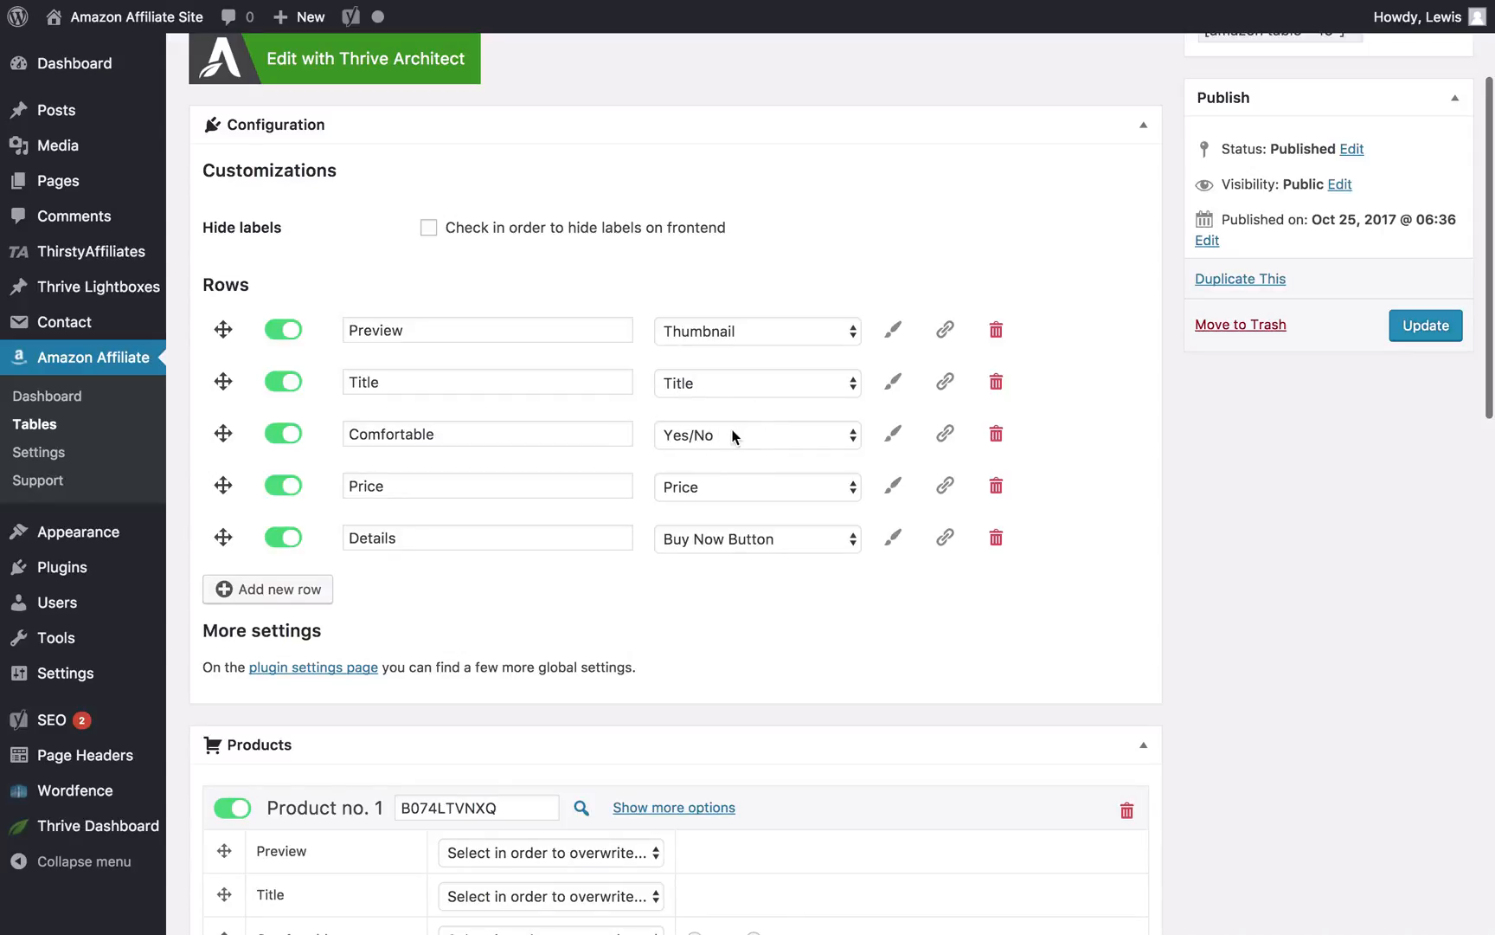
pyautogui.moveTo(716, 528)
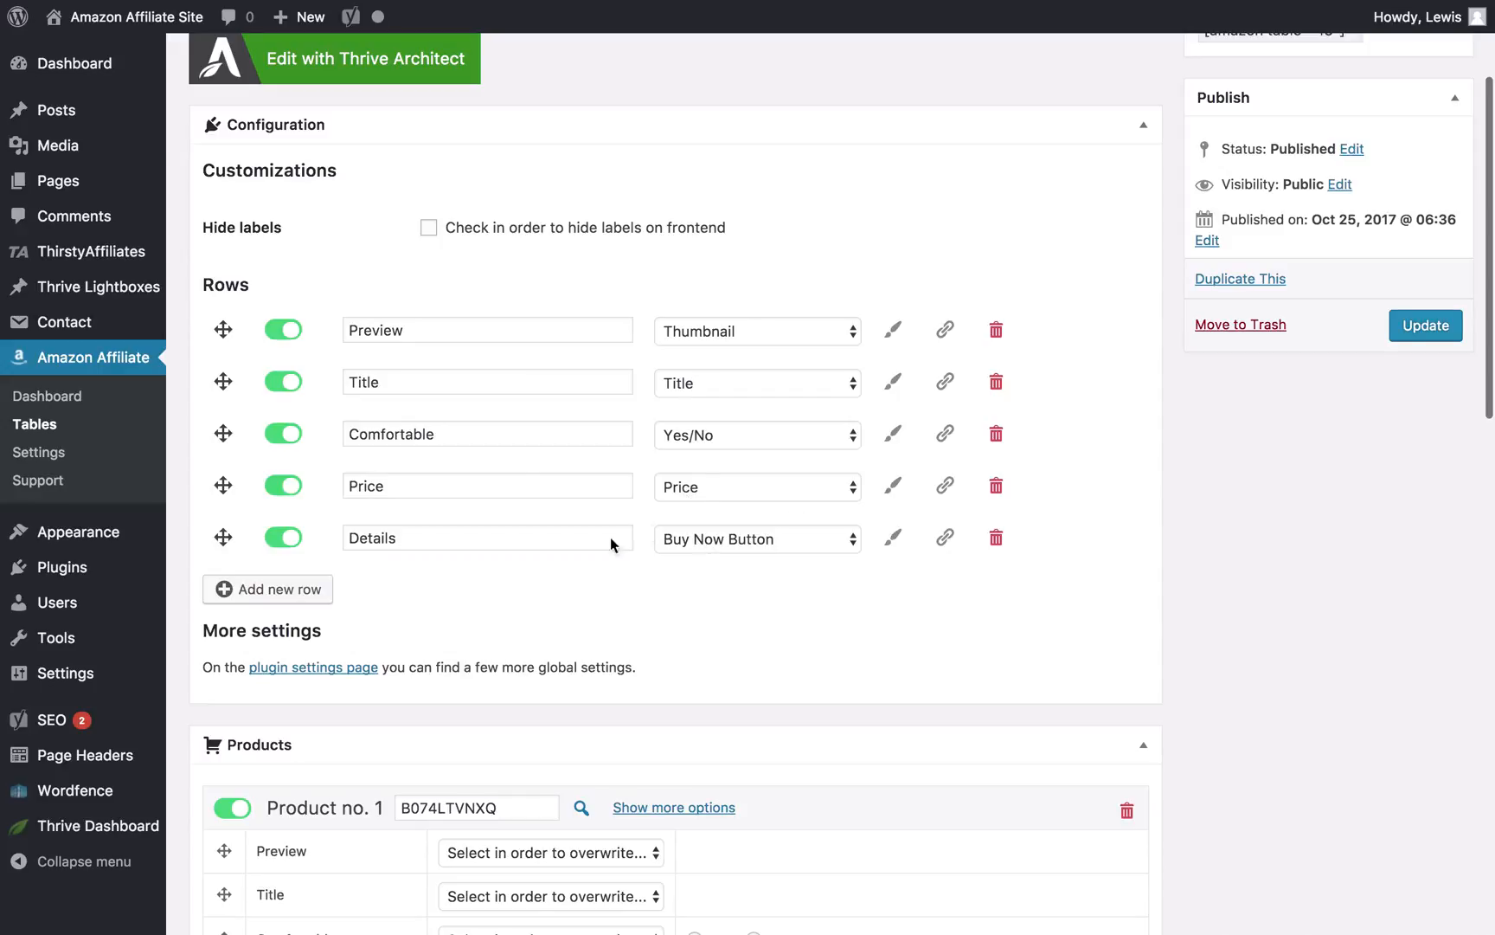
pyautogui.click(488, 381)
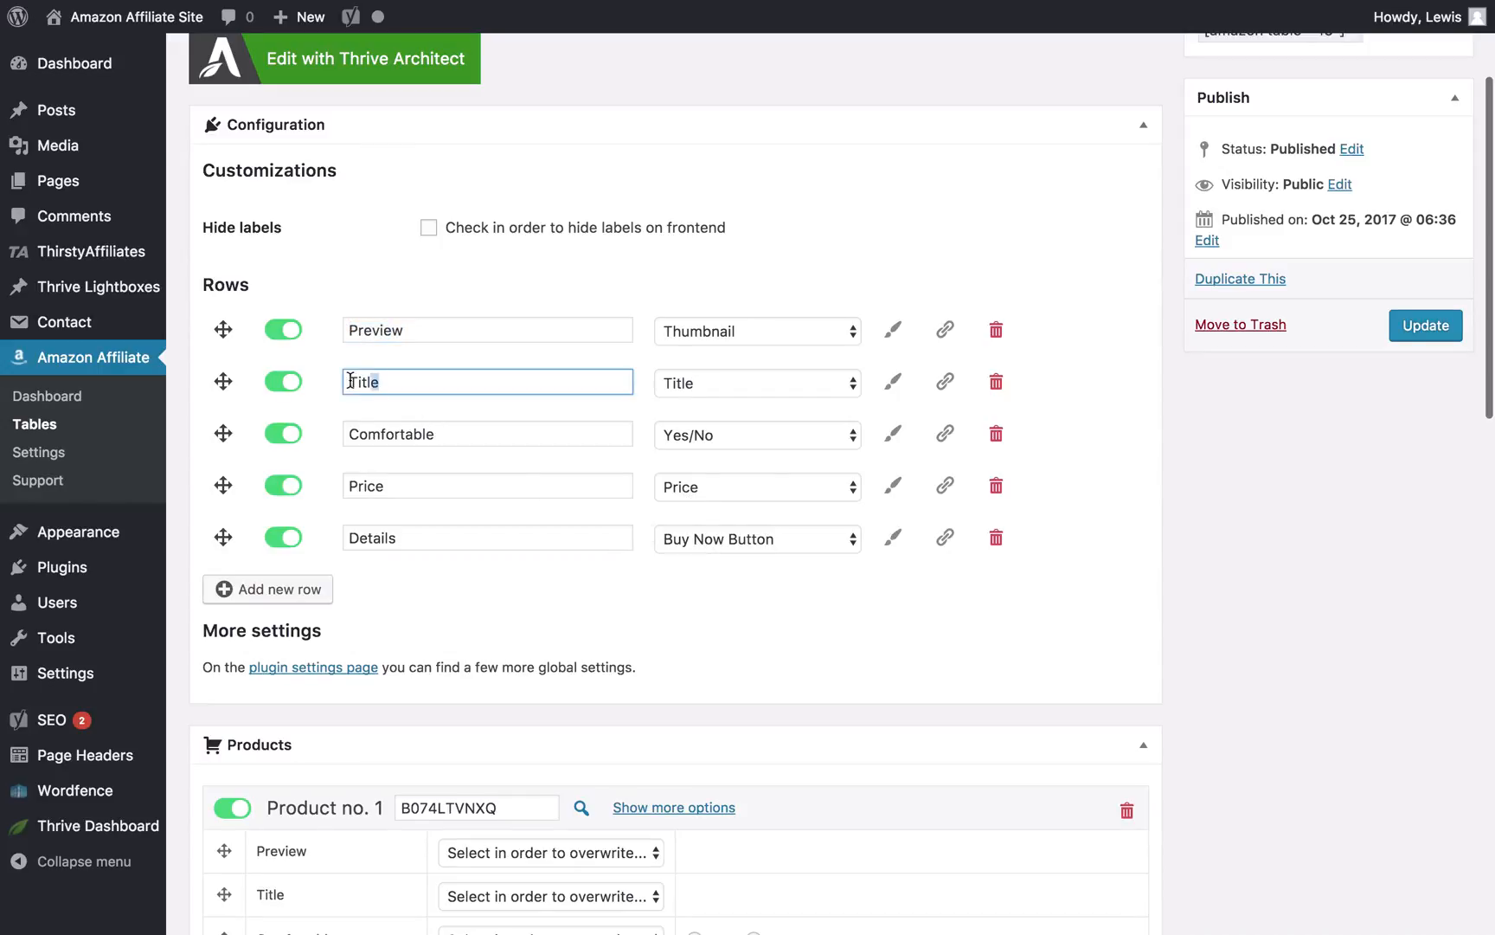
pyautogui.scroll(-3)
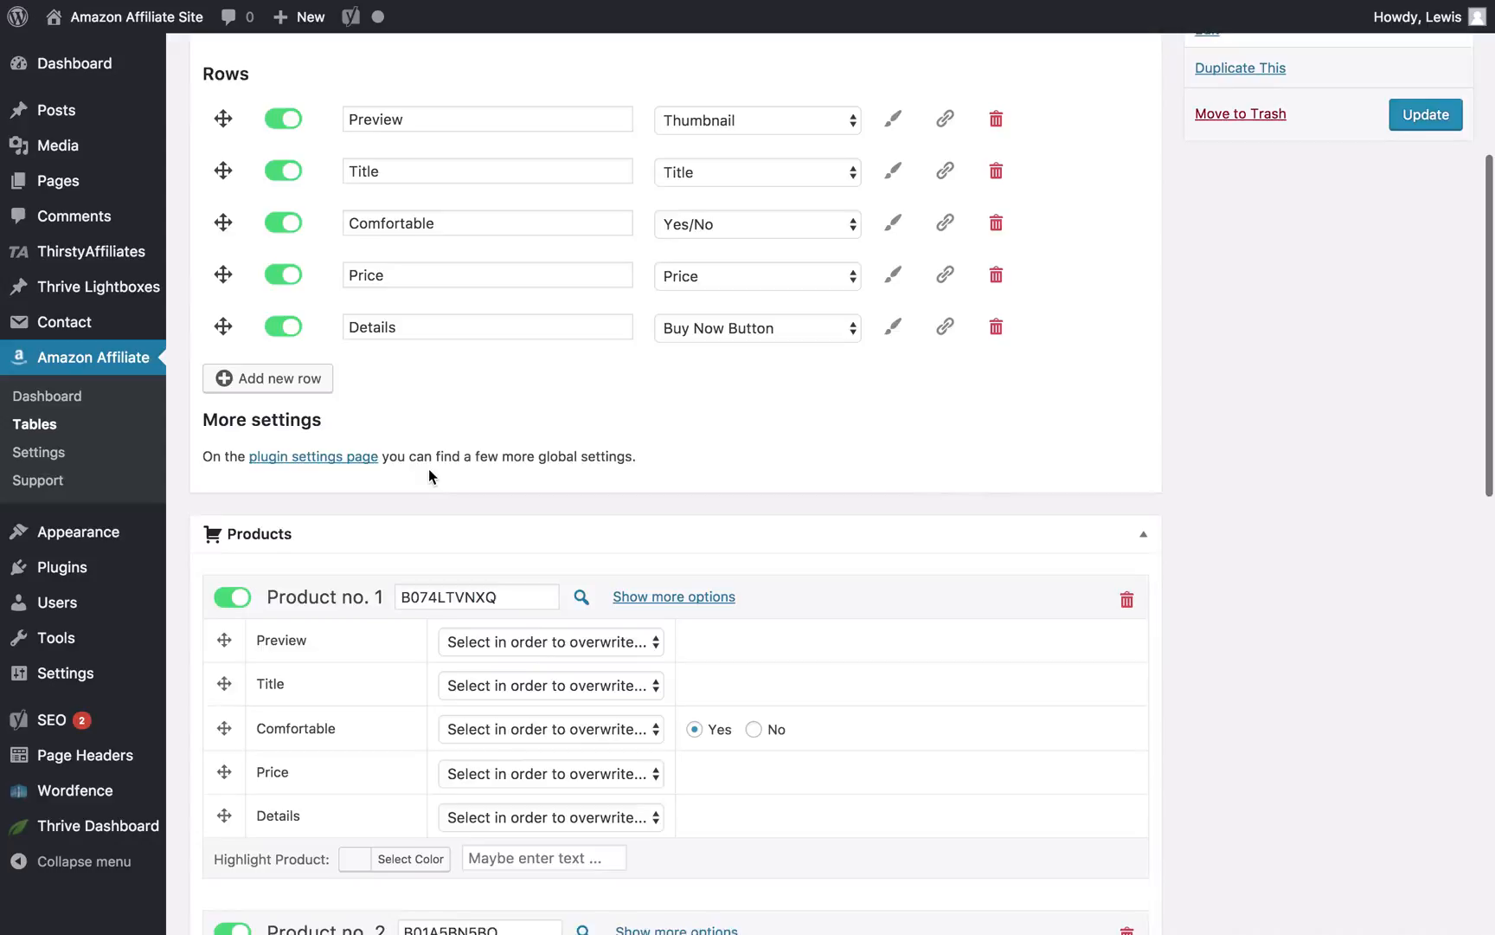
pyautogui.scroll(-3)
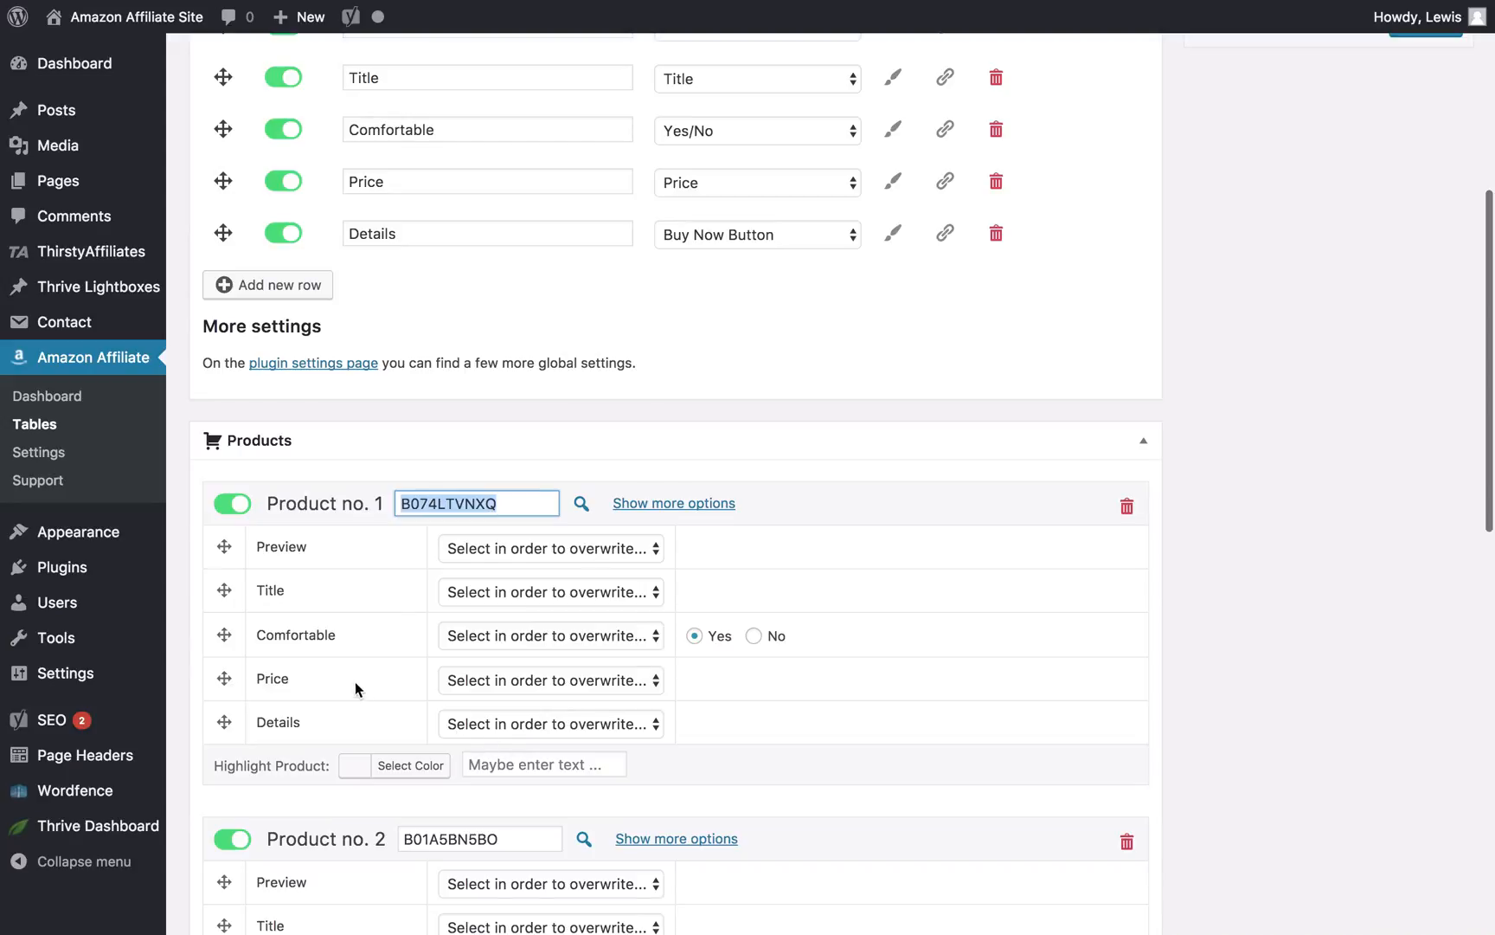
pyautogui.moveTo(497, 721)
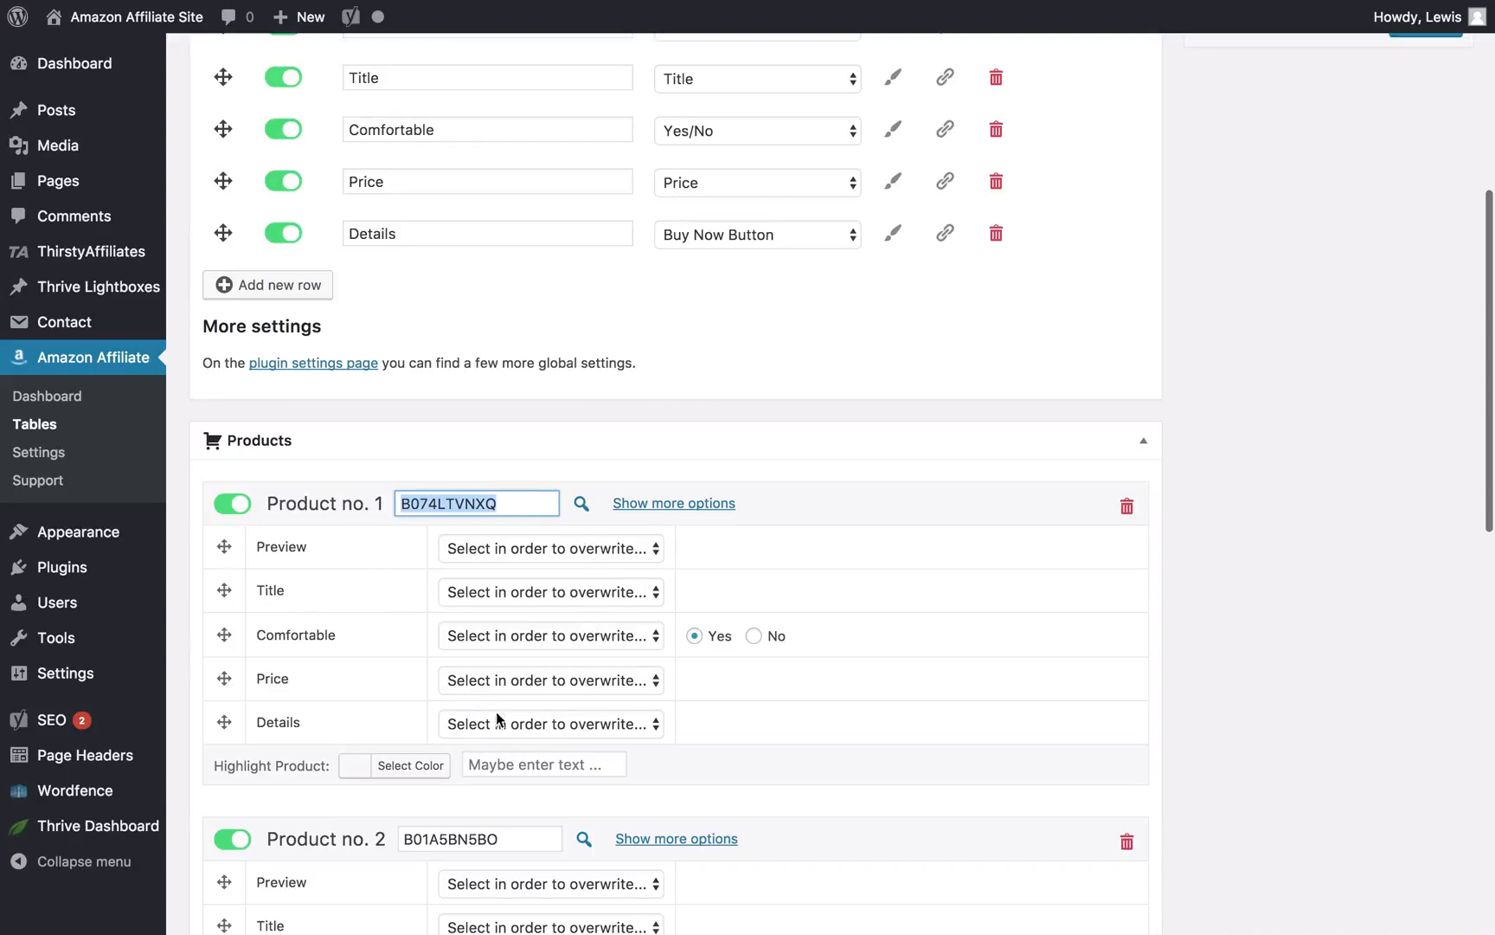
pyautogui.moveTo(539, 741)
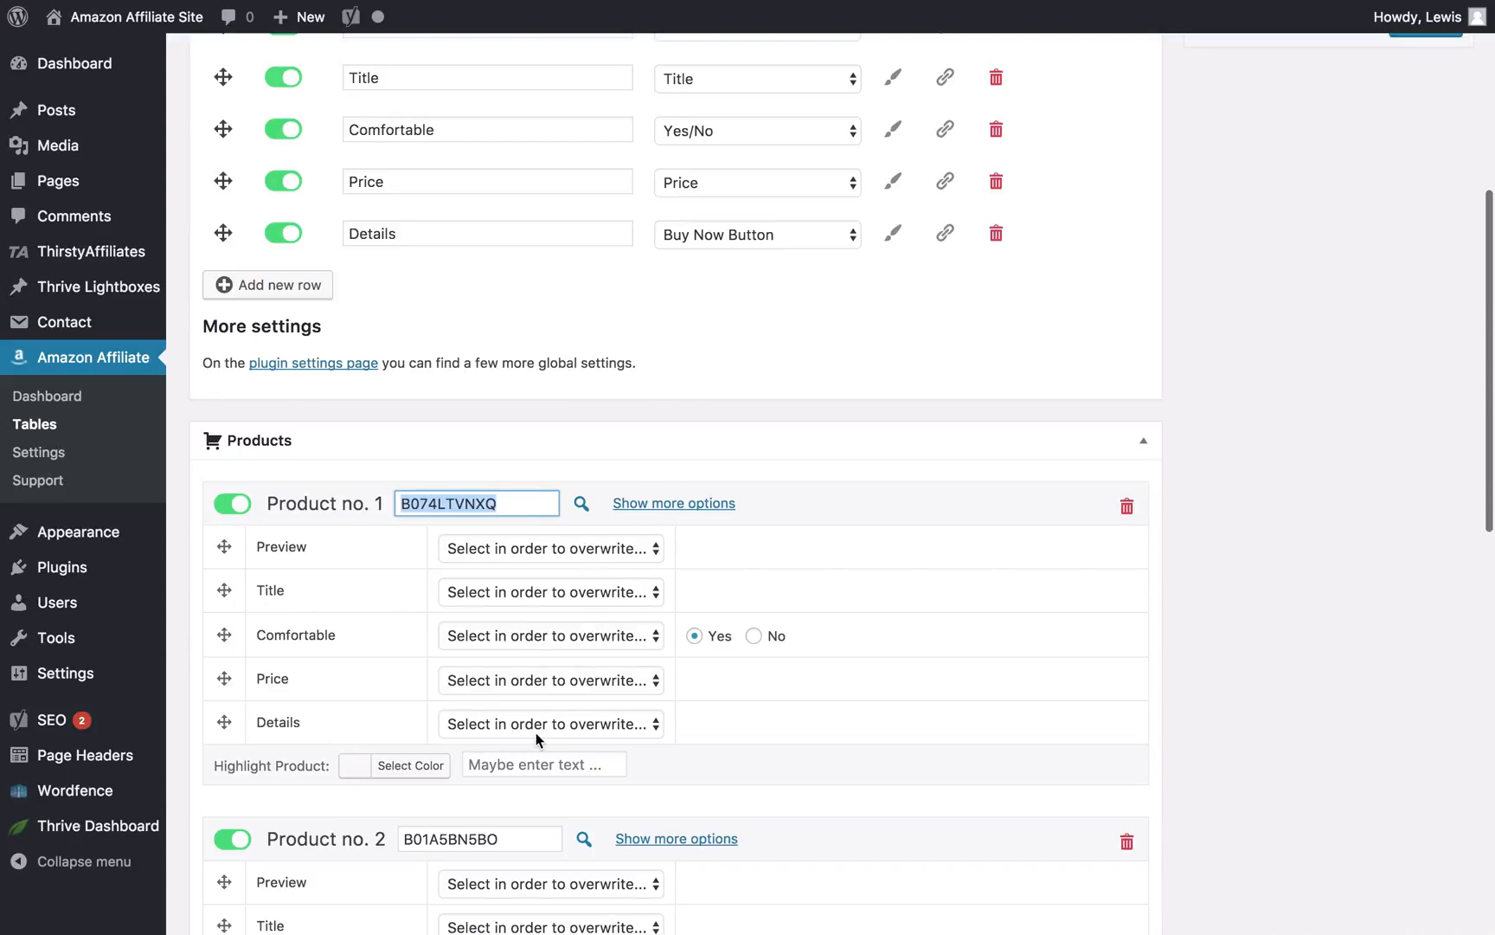
pyautogui.moveTo(815, 606)
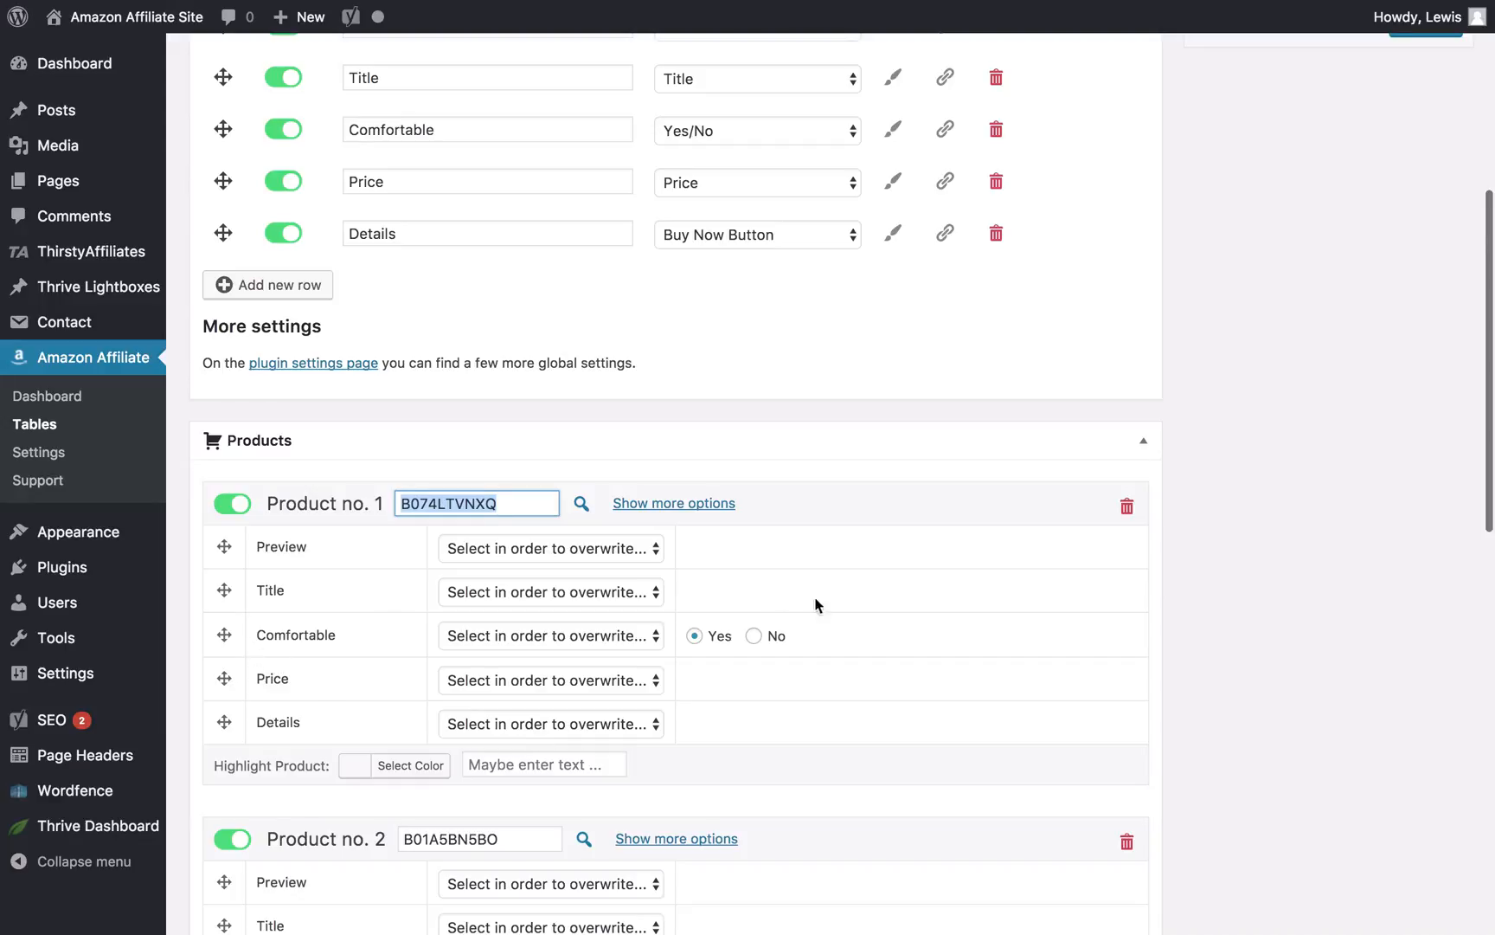
pyautogui.moveTo(774, 649)
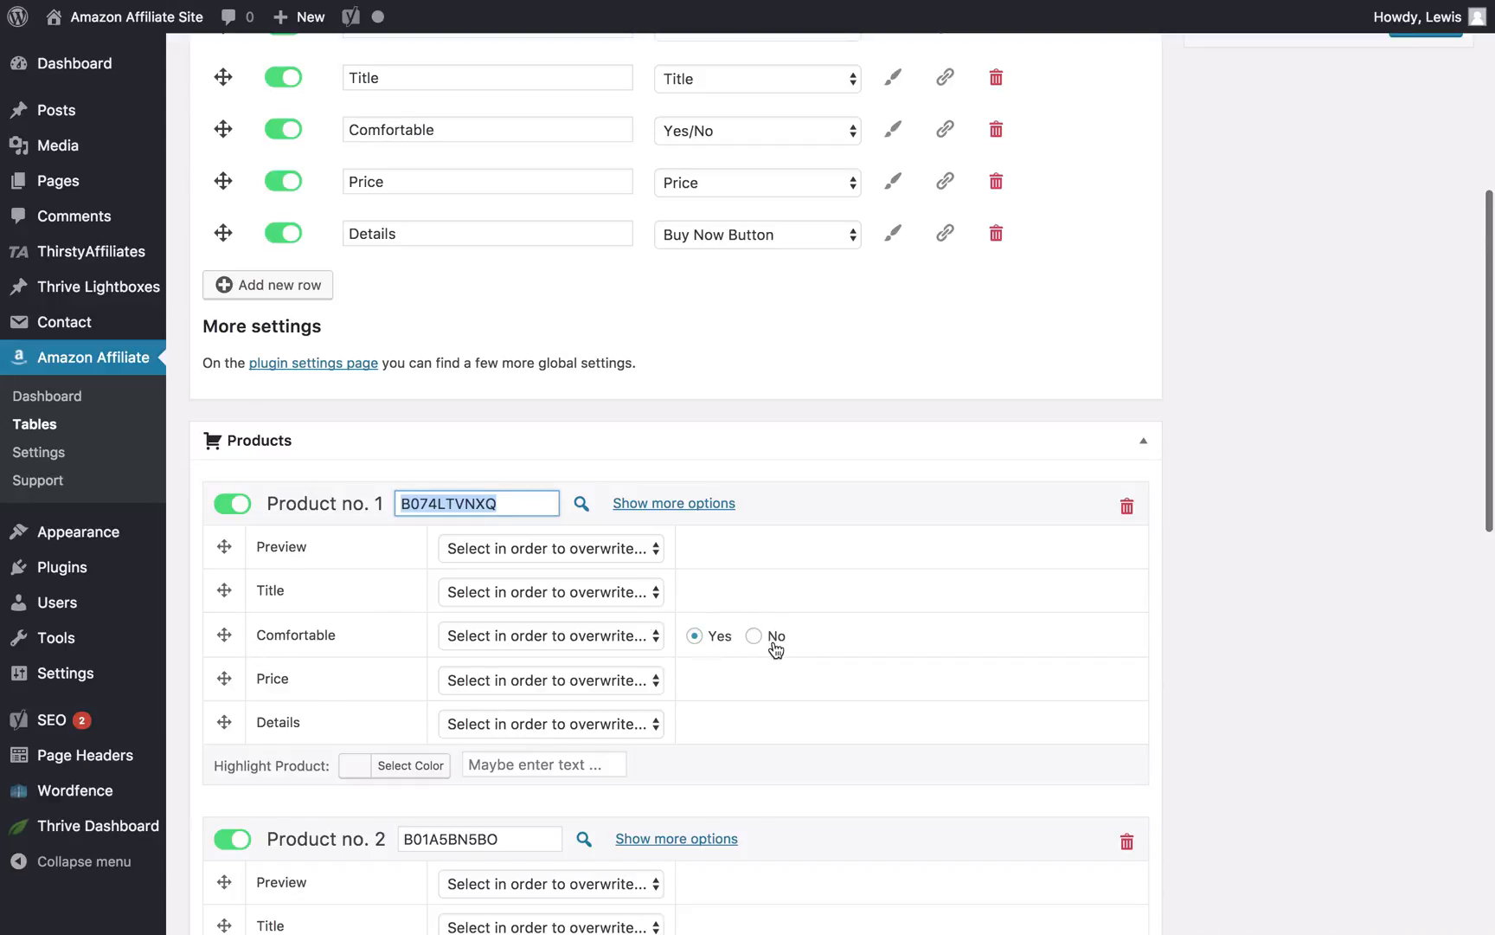
pyautogui.scroll(-3)
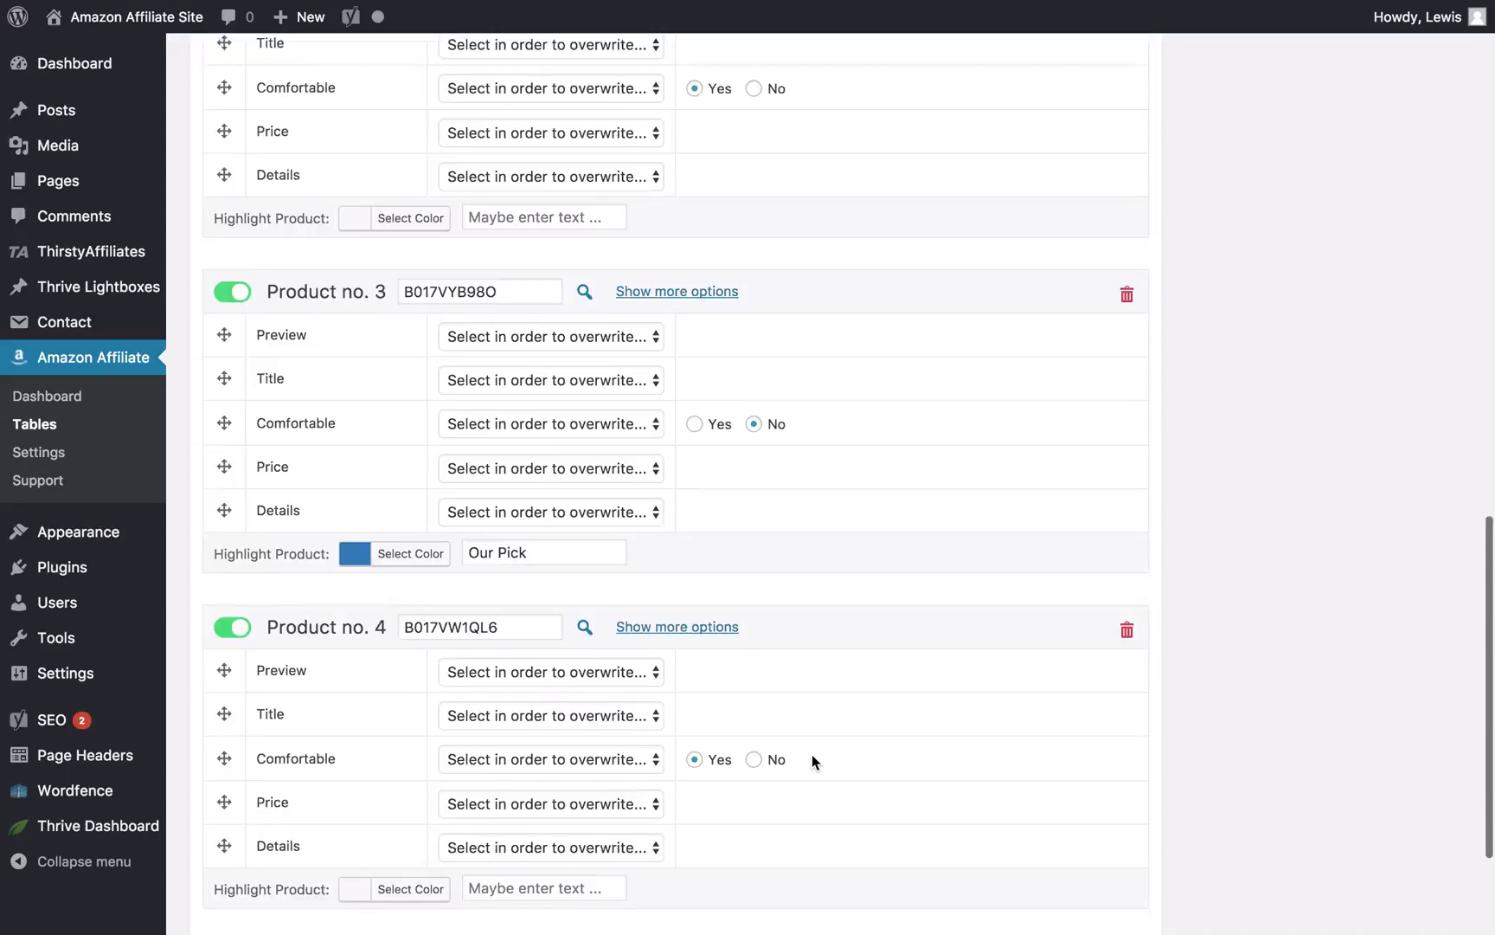
pyautogui.scroll(-3)
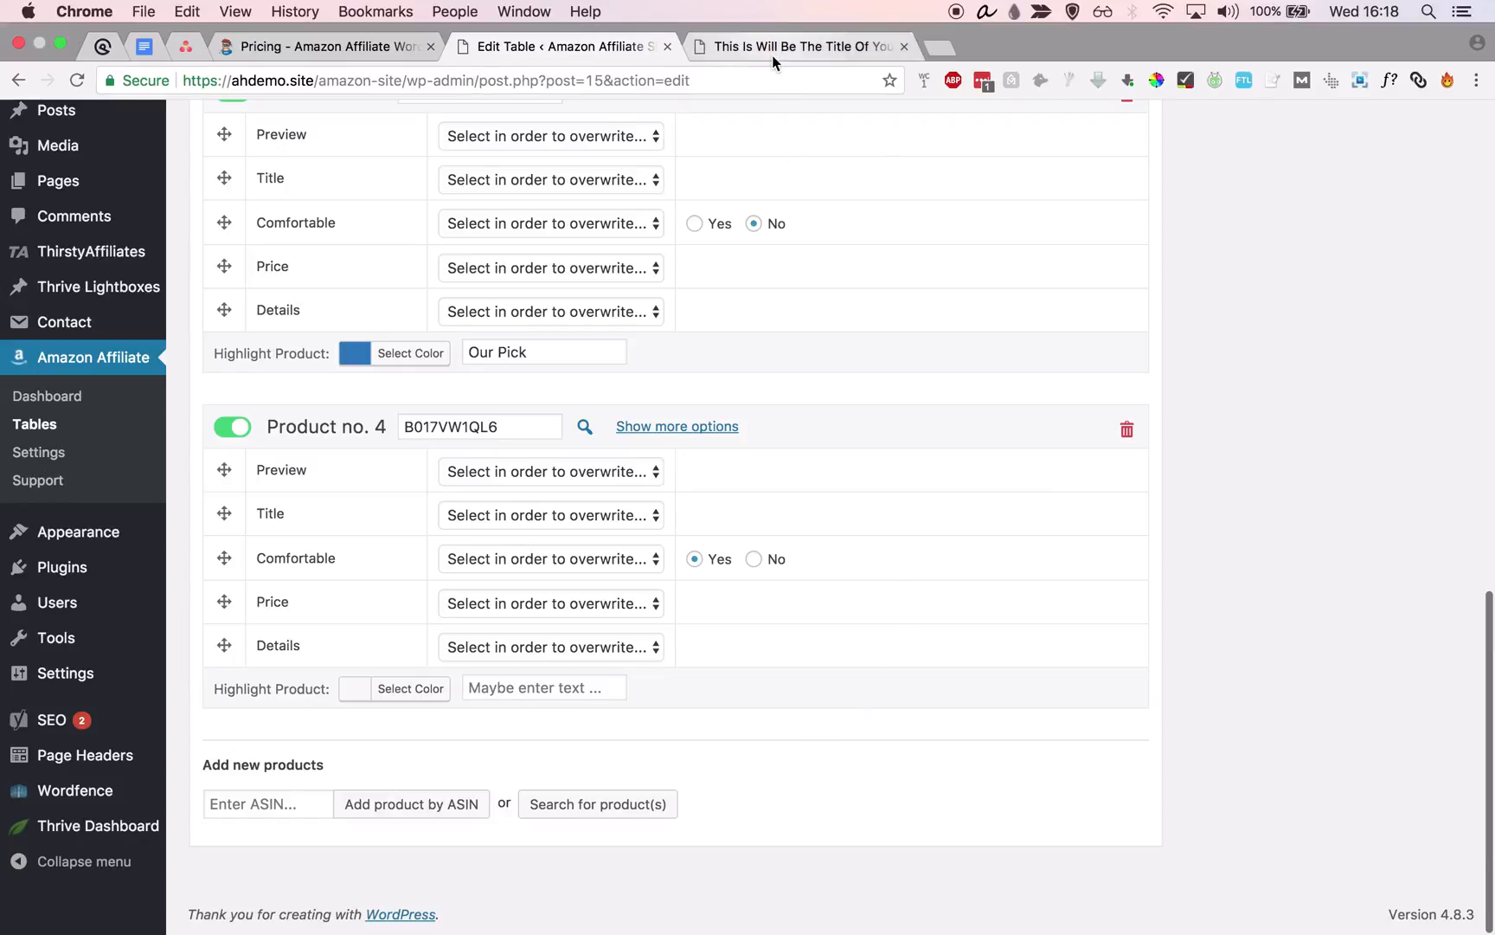
# Step: View the live review post's pillow comparison table, then edit the post with Thrive Architect
pyautogui.click(800, 45)
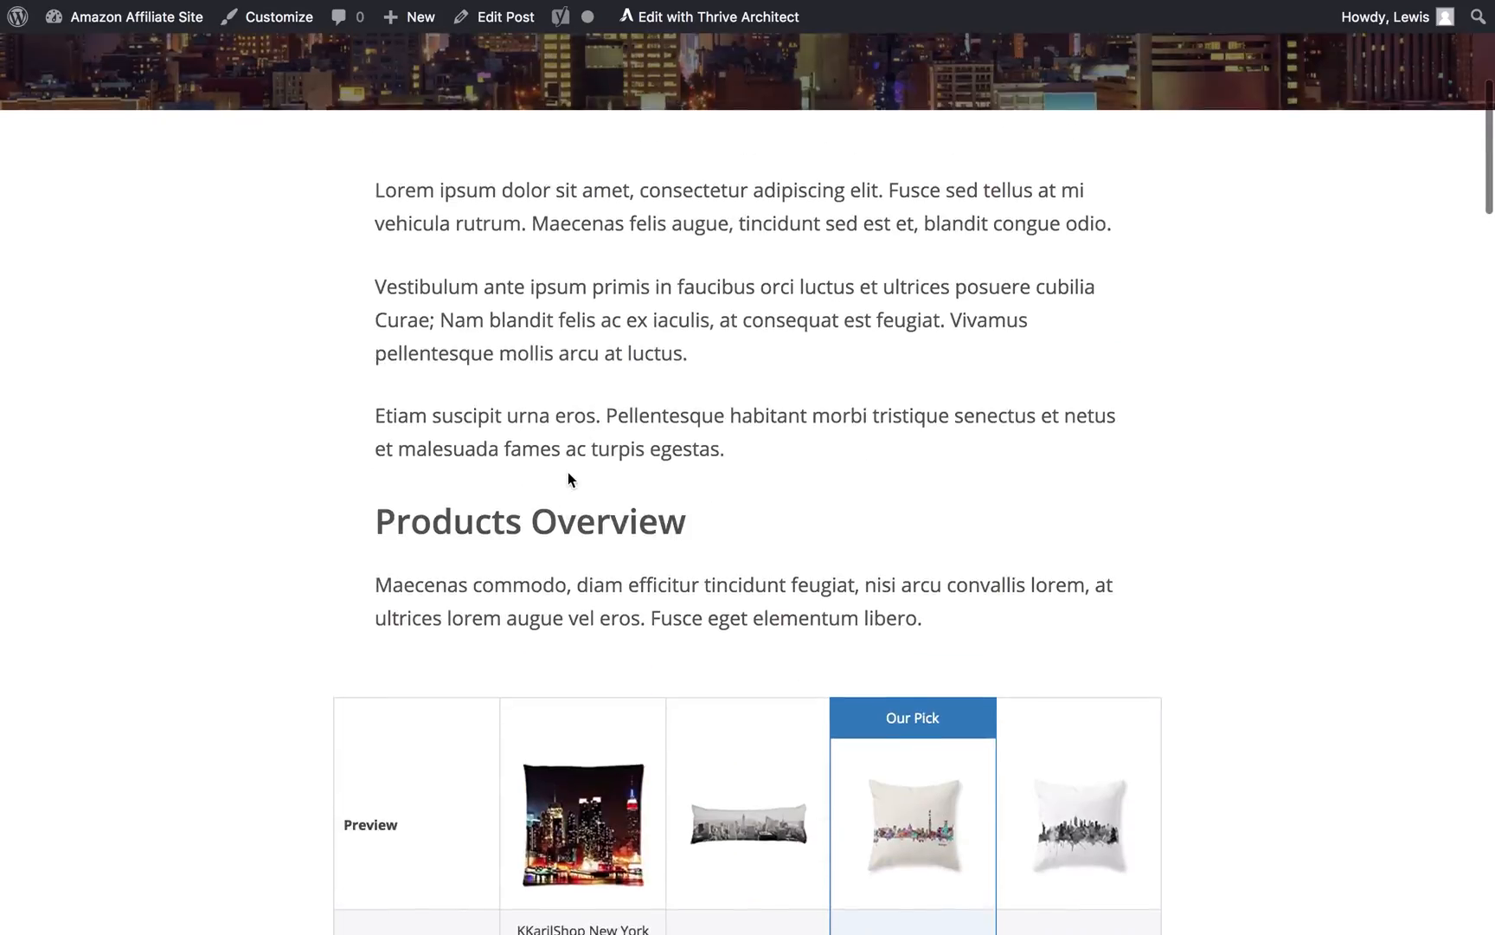
pyautogui.scroll(-3)
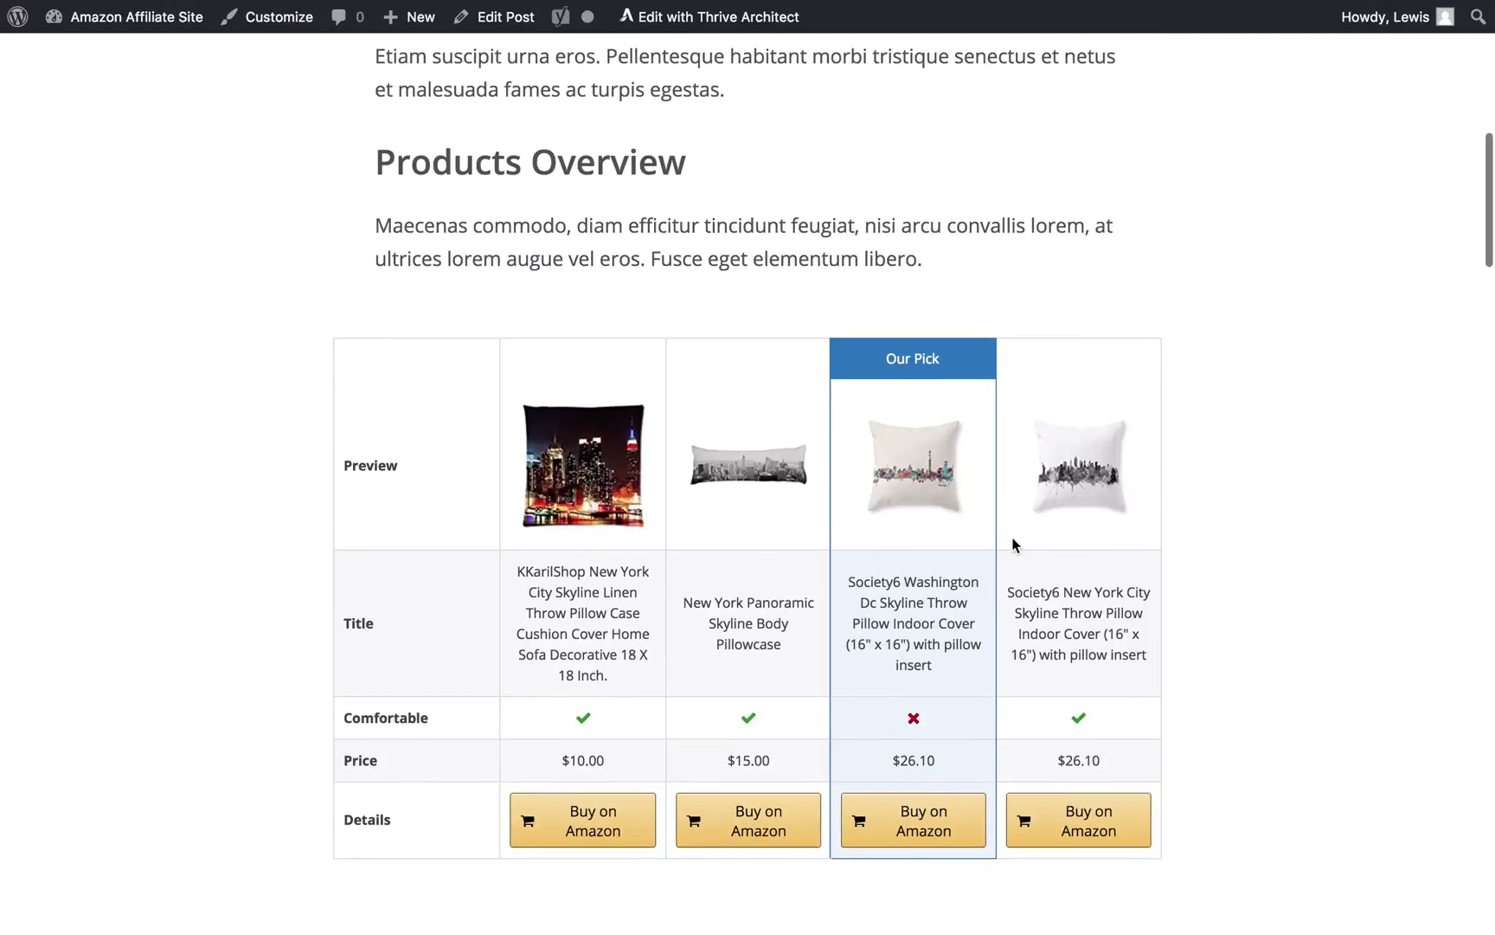
pyautogui.moveTo(1007, 547)
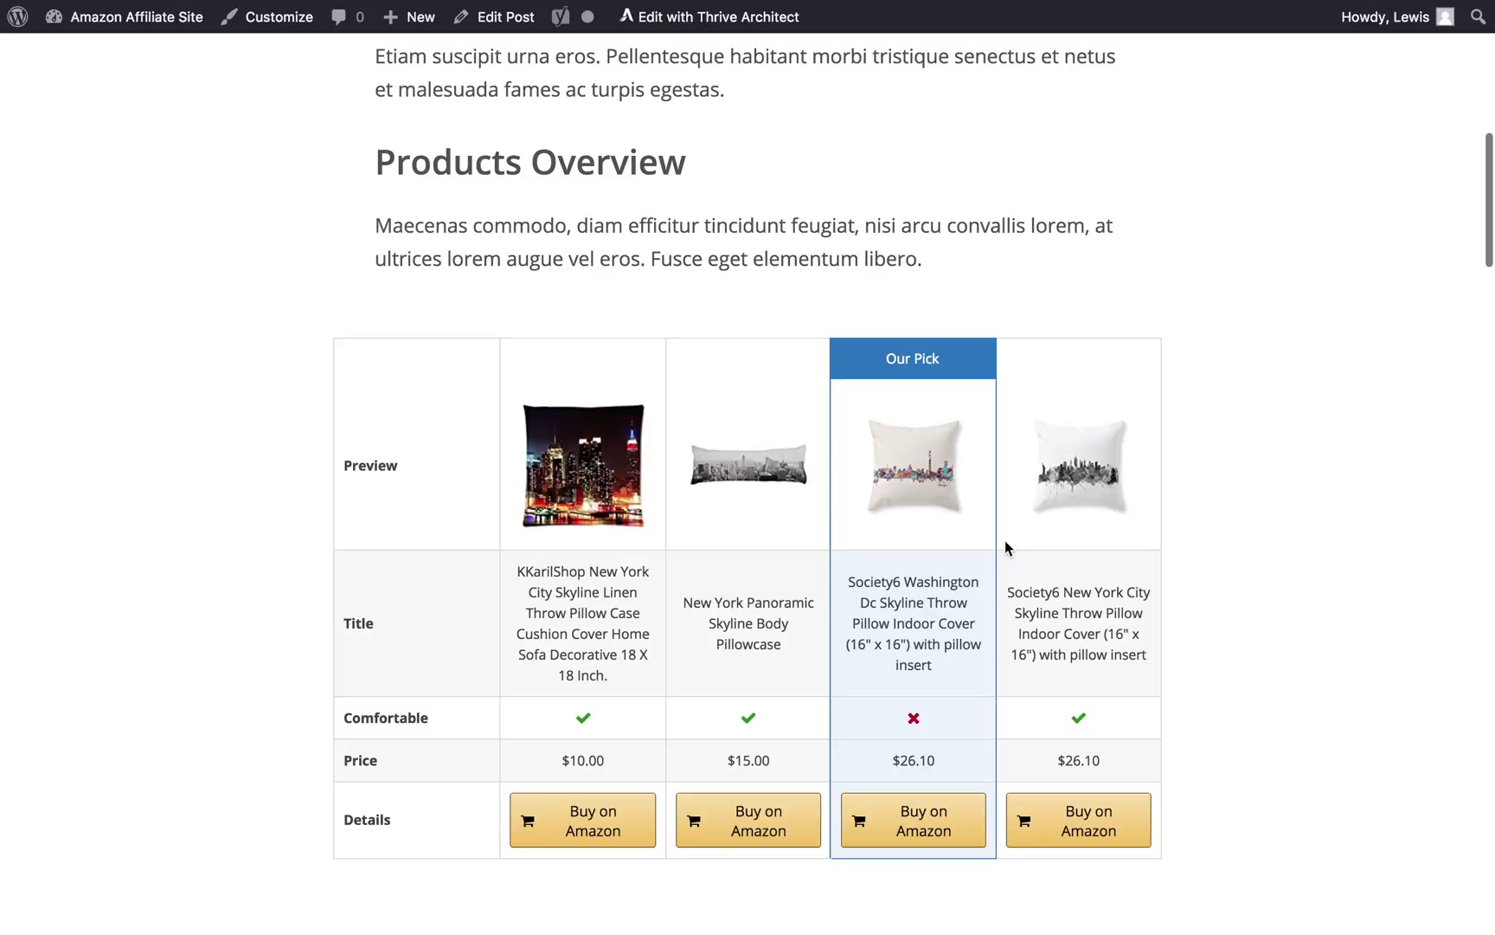
pyautogui.moveTo(936, 441)
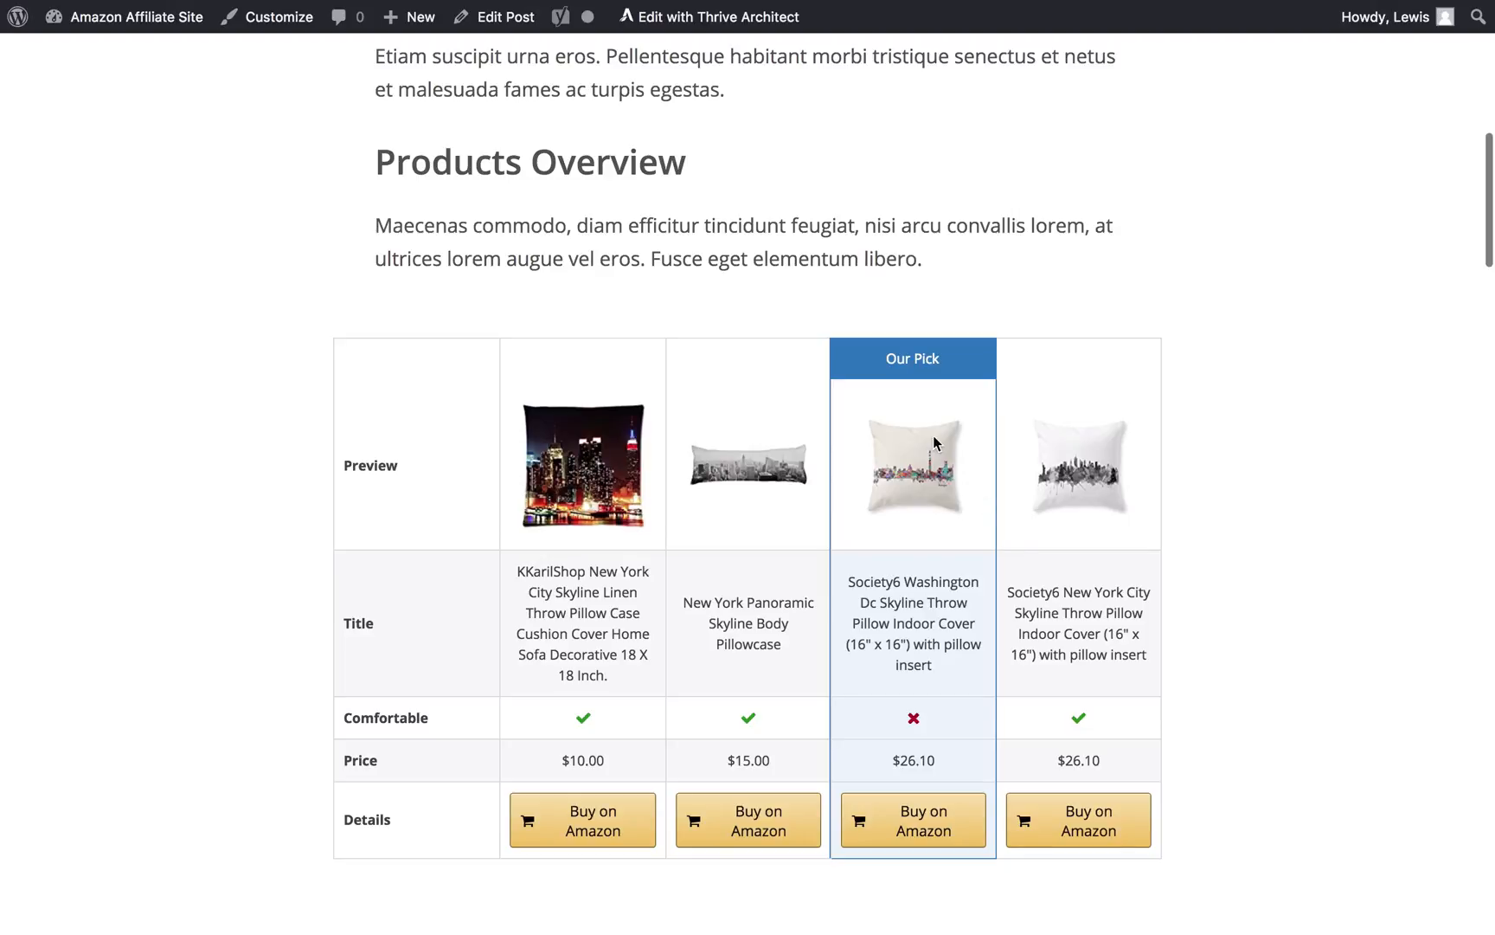
pyautogui.click(711, 15)
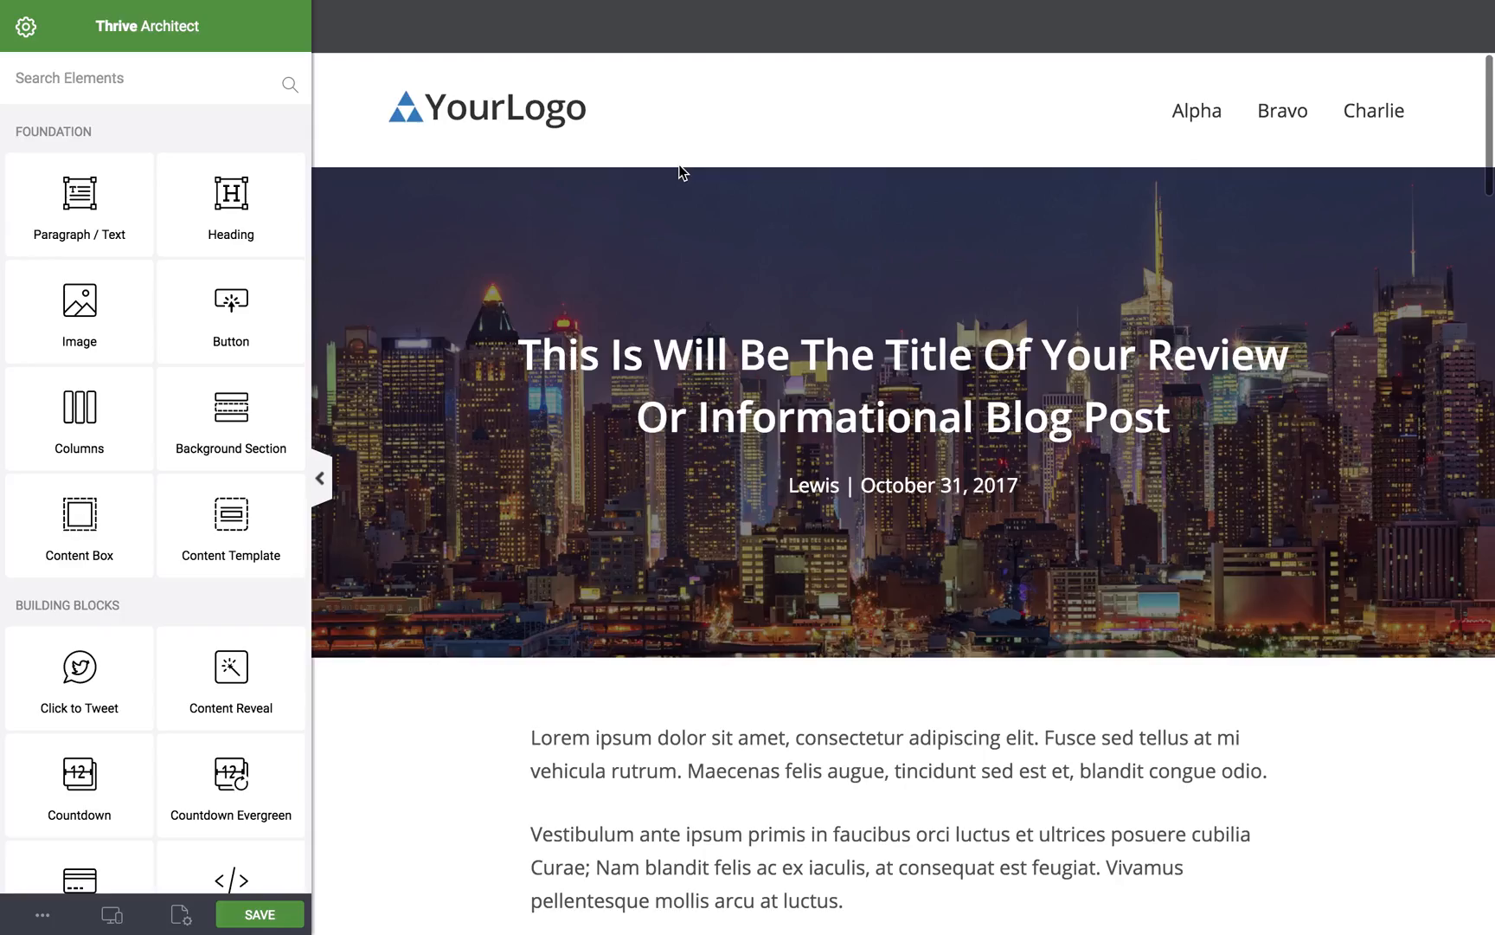
pyautogui.scroll(-3)
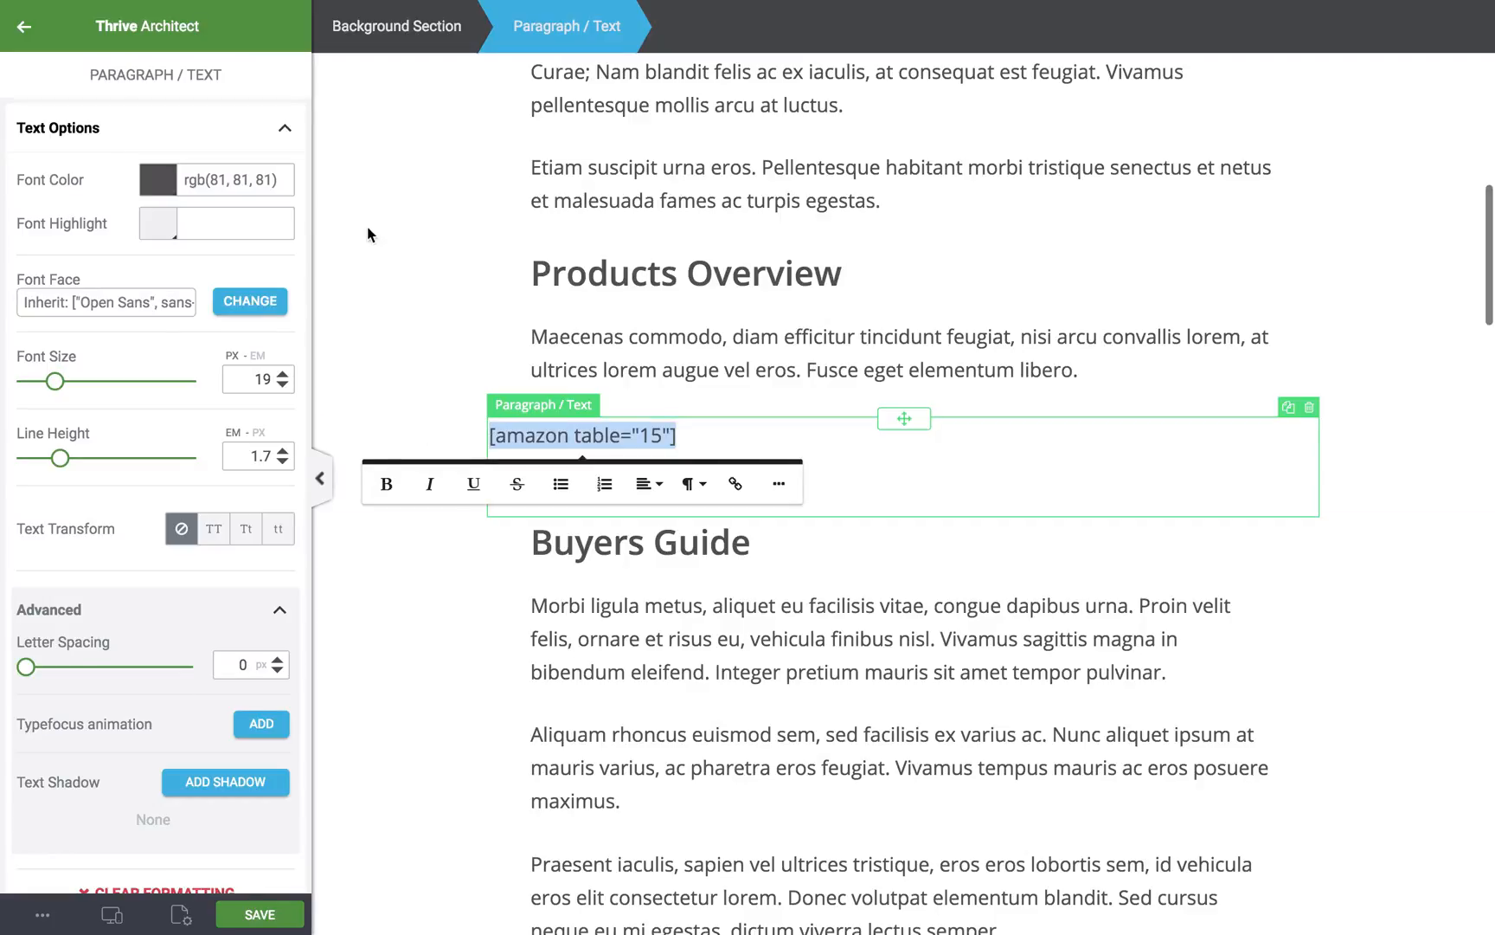
pyautogui.moveTo(457, 7)
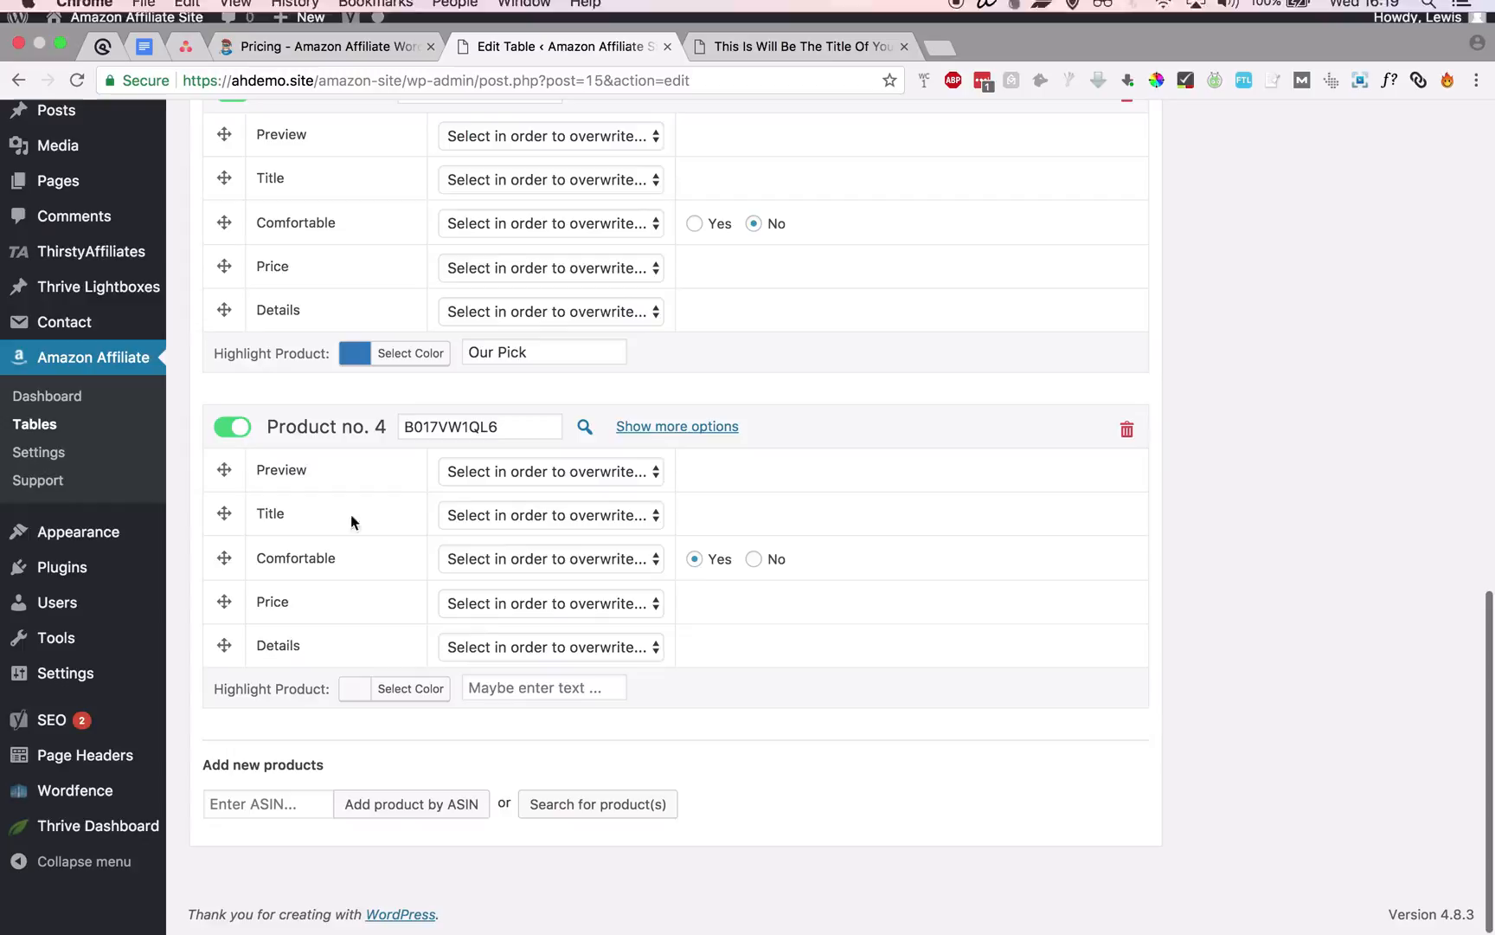
pyautogui.scroll(3)
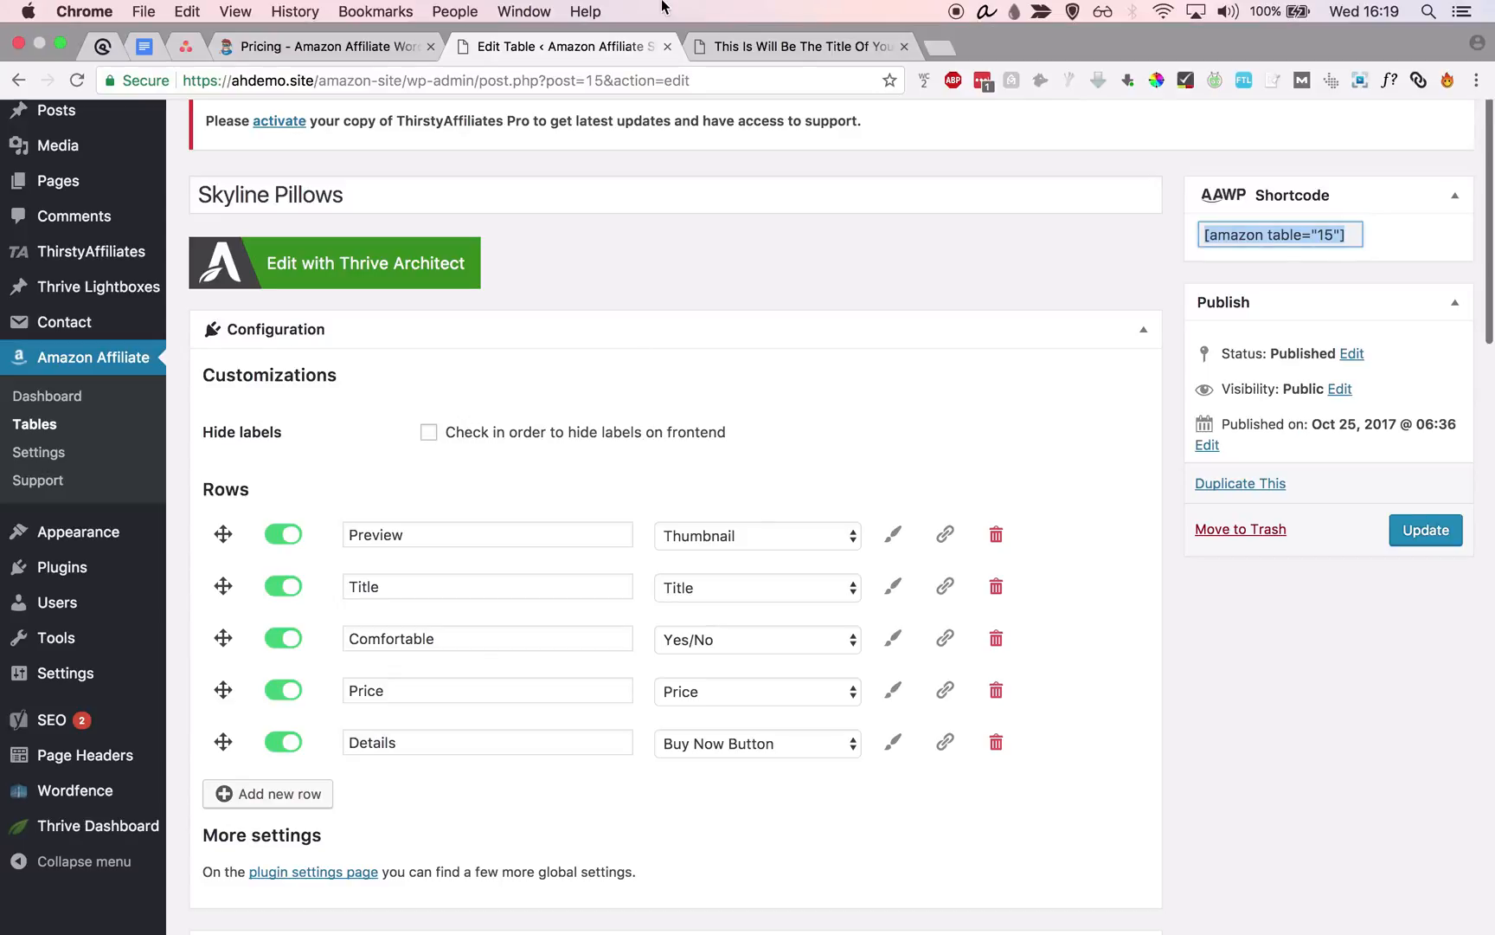
pyautogui.click(363, 263)
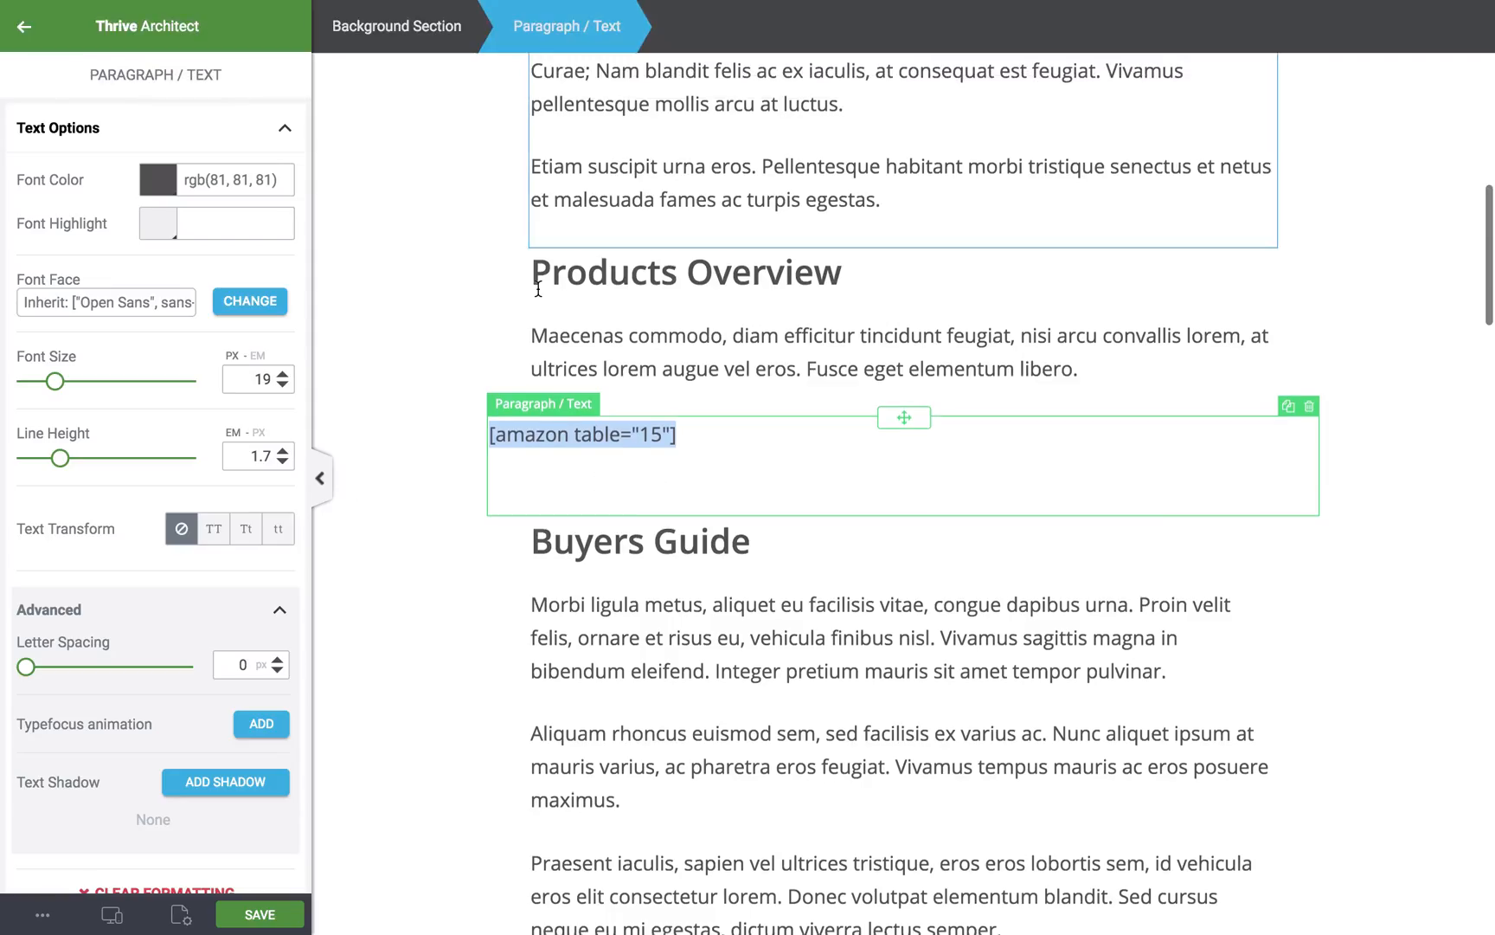
pyautogui.scroll(-3)
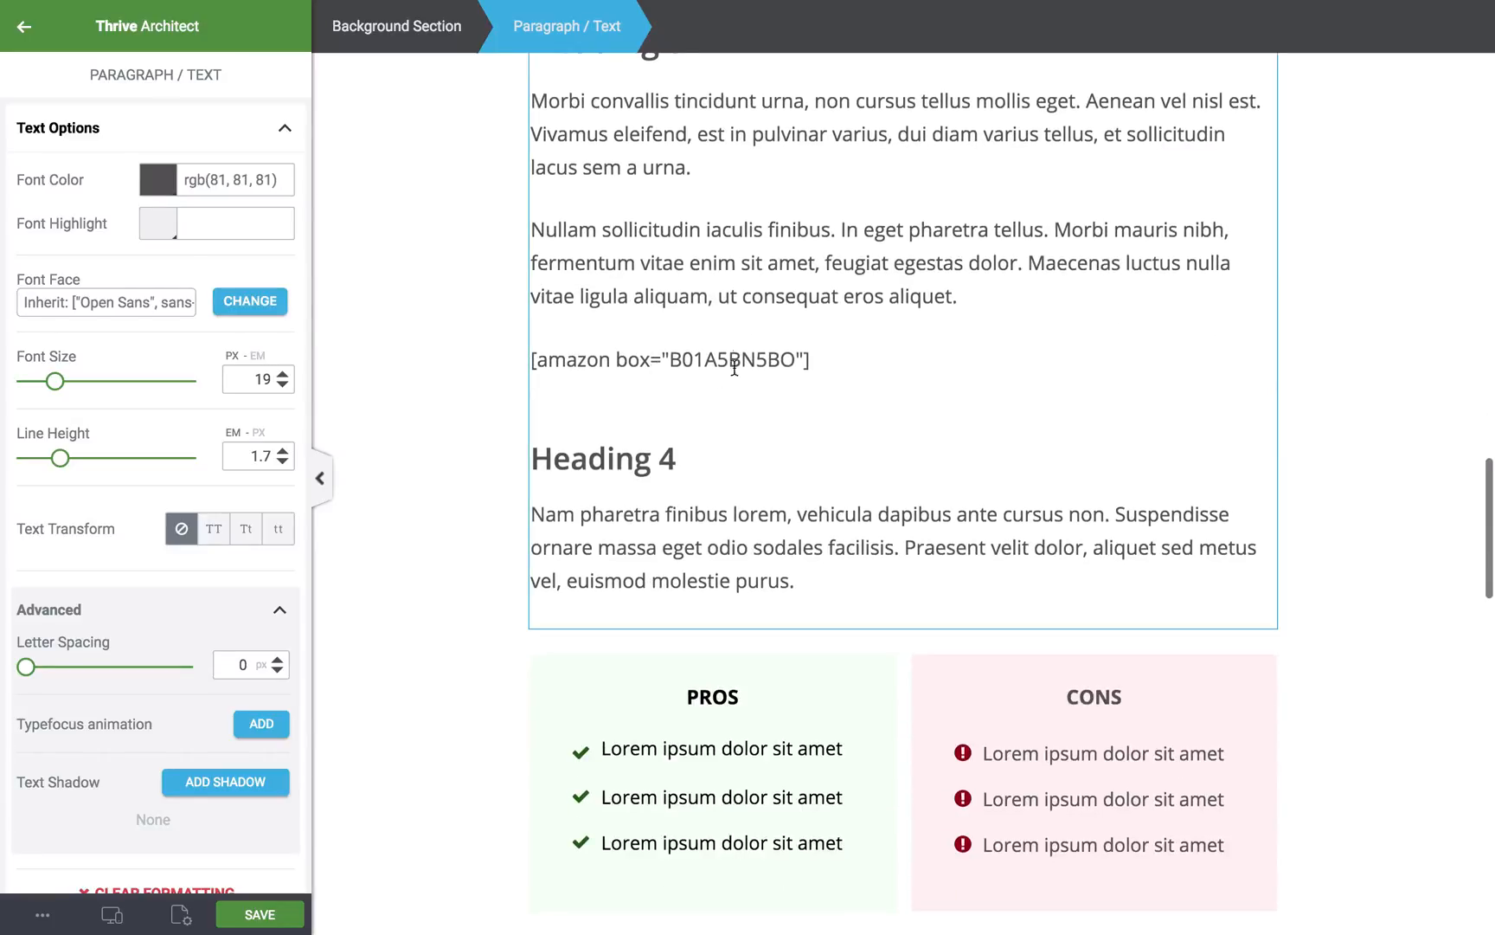
pyautogui.doubleClick(669, 360)
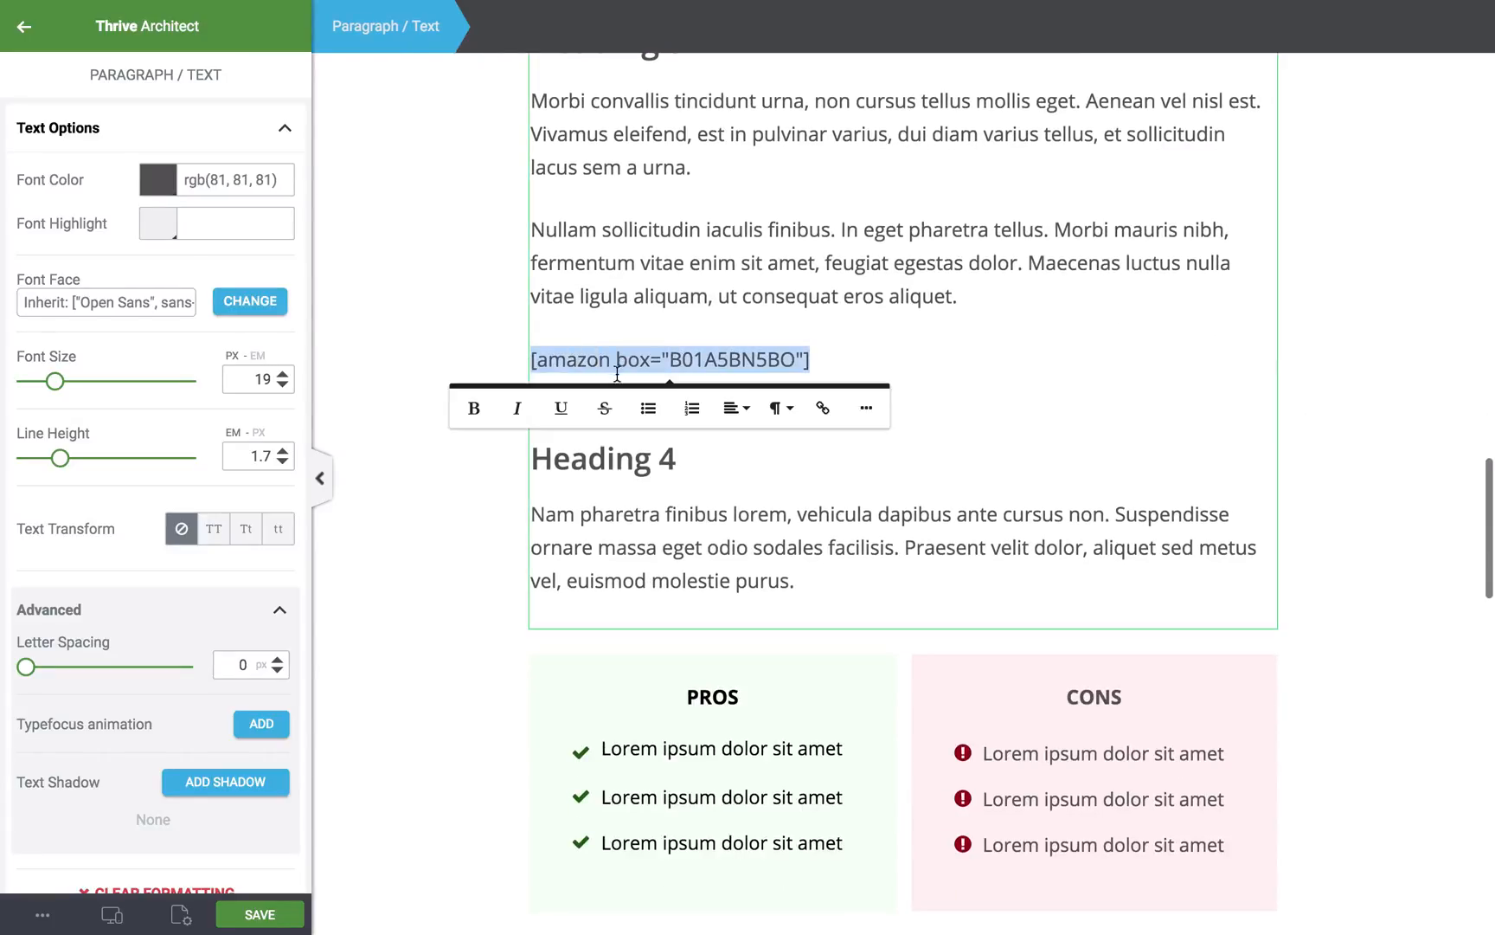